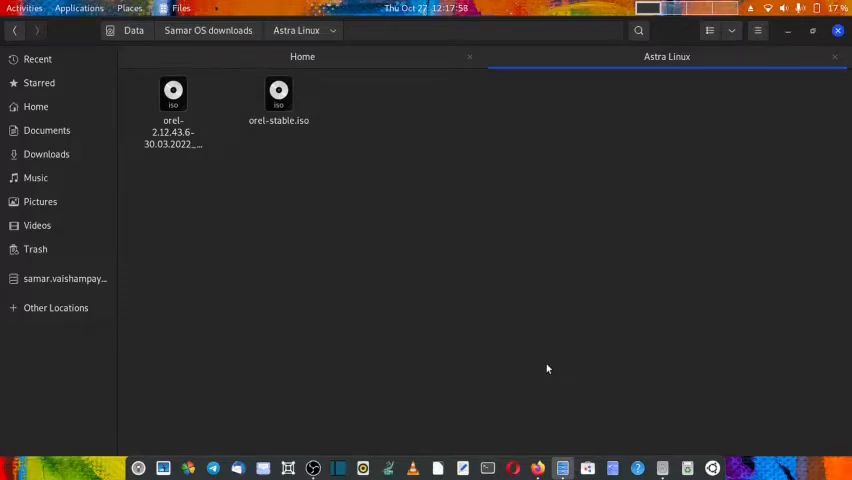
pyautogui.moveTo(538, 468)
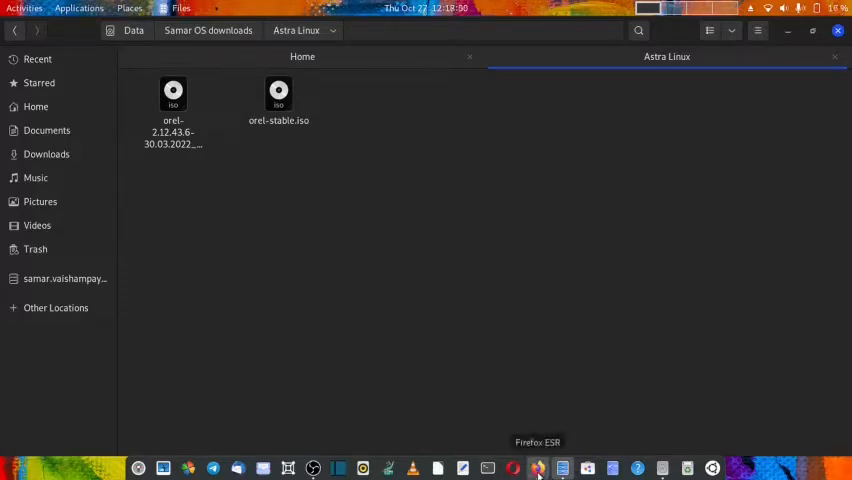
# Bring Firefox ESR forward and scroll the astralinux.ru products page to the OS editions
pyautogui.click(538, 468)
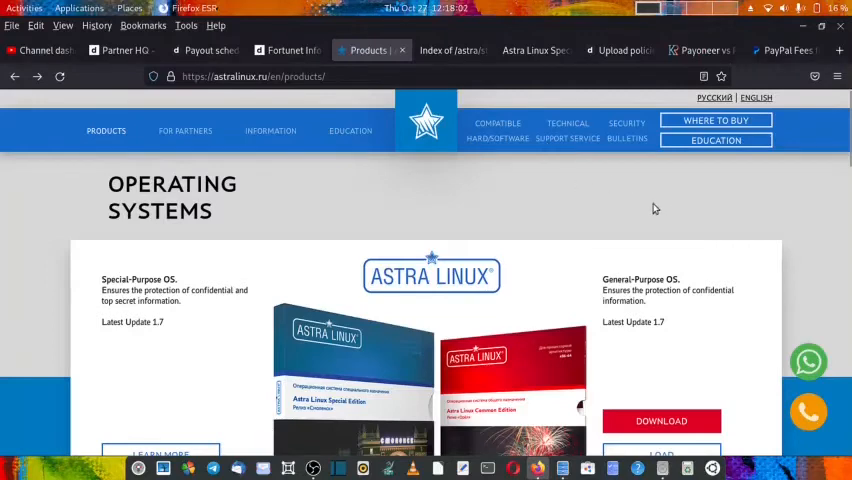
pyautogui.moveTo(110, 287)
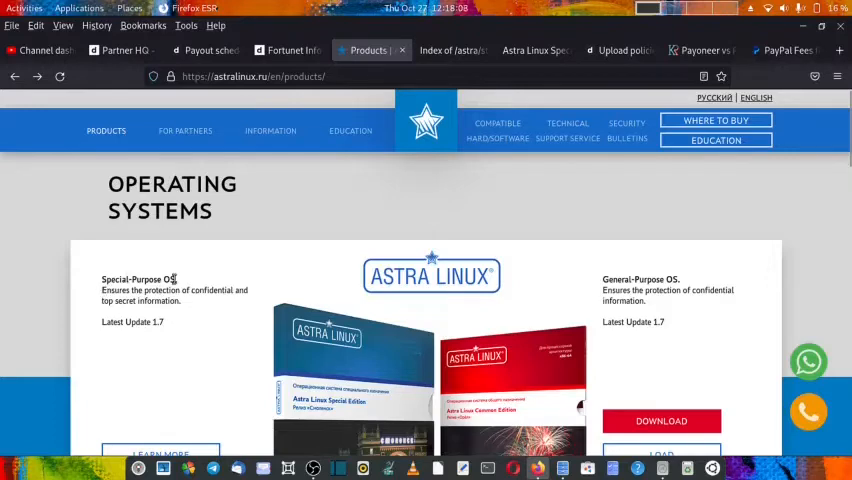
pyautogui.moveTo(683, 285)
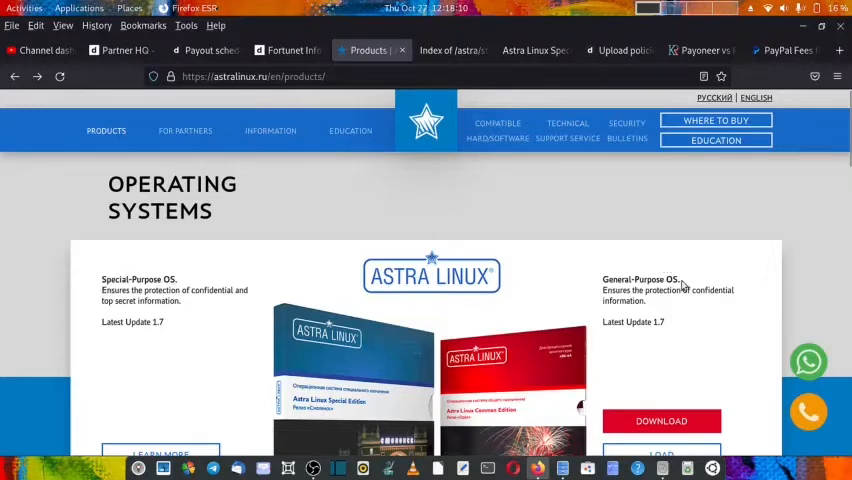
pyautogui.scroll(-3)
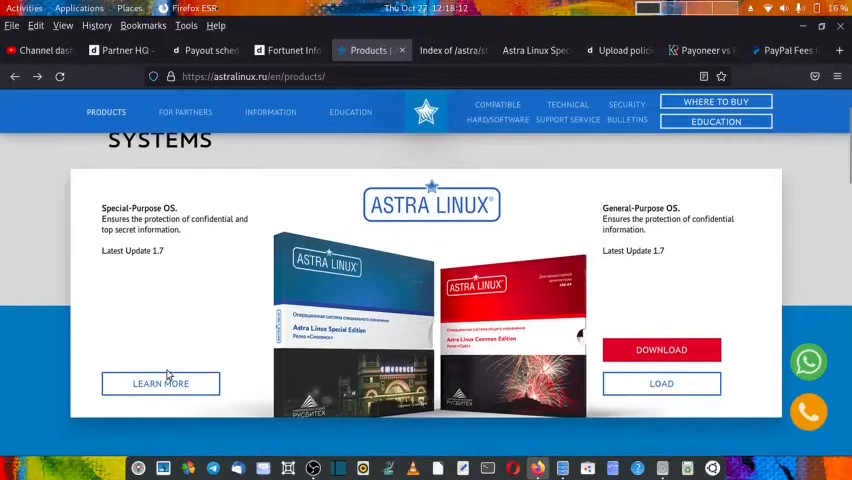
pyautogui.moveTo(258, 307)
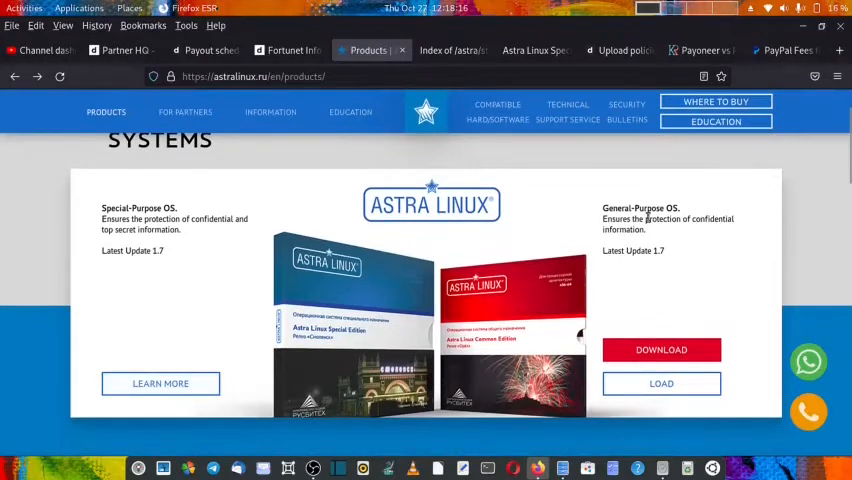
pyautogui.moveTo(661, 349)
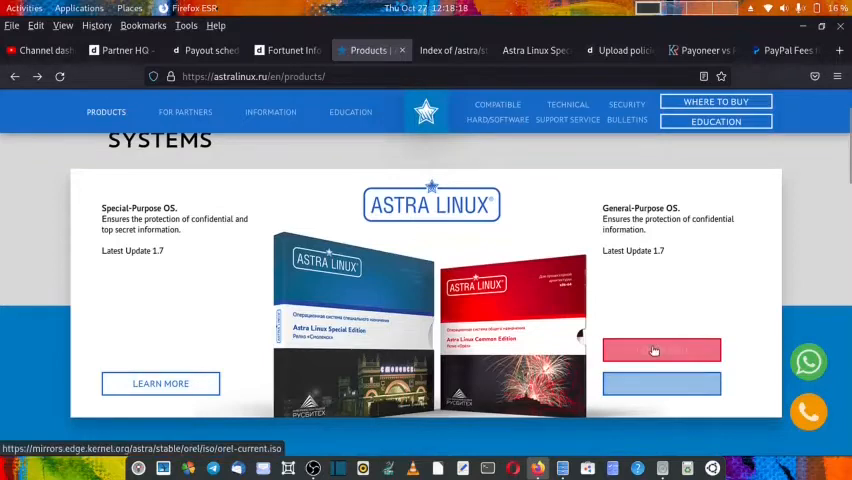
pyautogui.moveTo(661, 384)
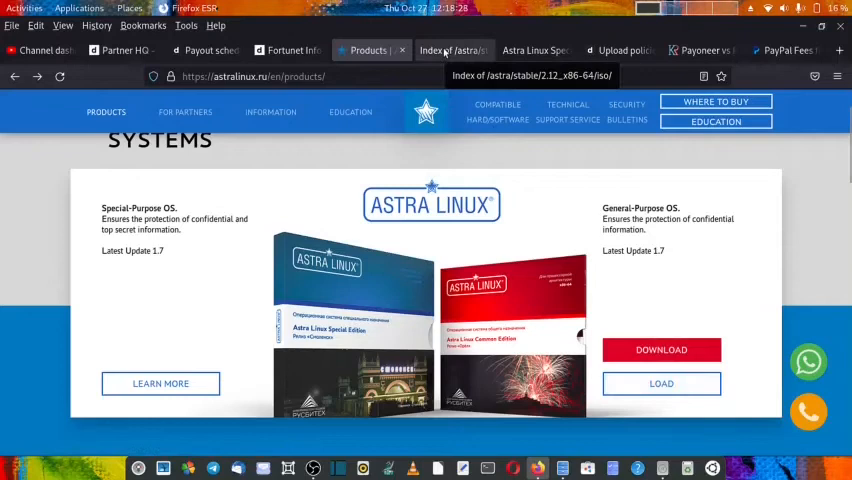
# Switch to the Astra Linux 2.12 x86-64 ISO index listing orel-current.iso and orel-stable.iso
pyautogui.click(452, 50)
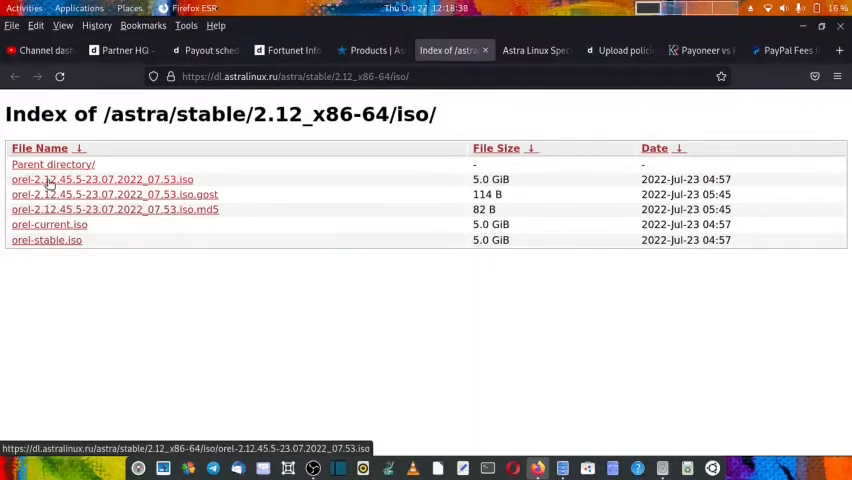
pyautogui.moveTo(46, 240)
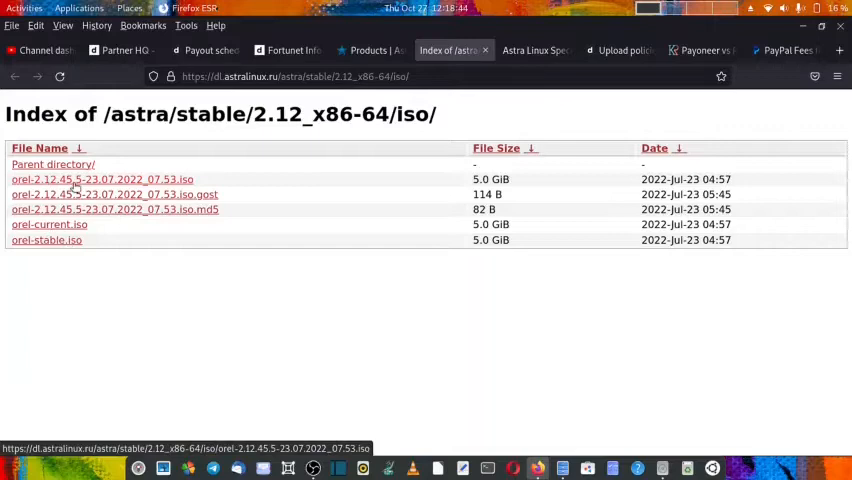
pyautogui.moveTo(47, 240)
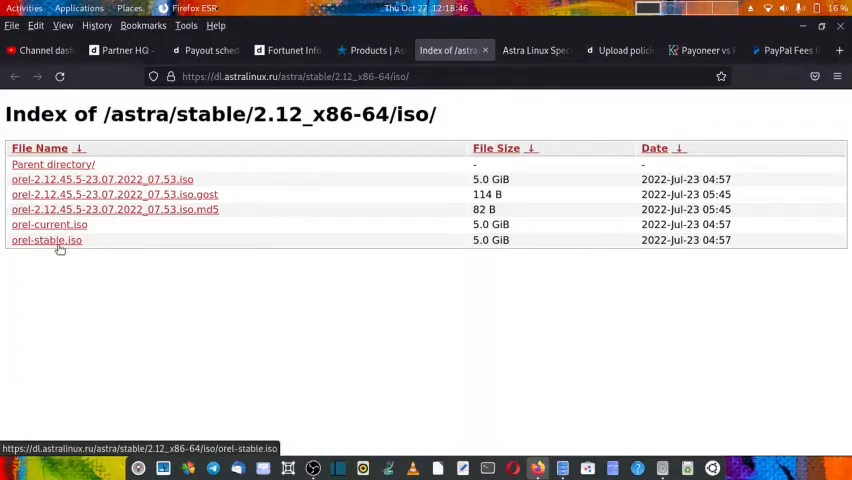
pyautogui.moveTo(47, 240)
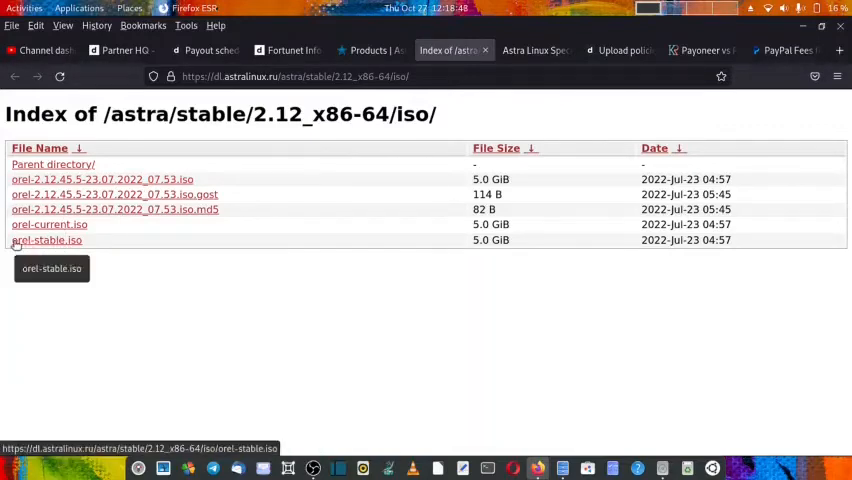
pyautogui.moveTo(46, 240)
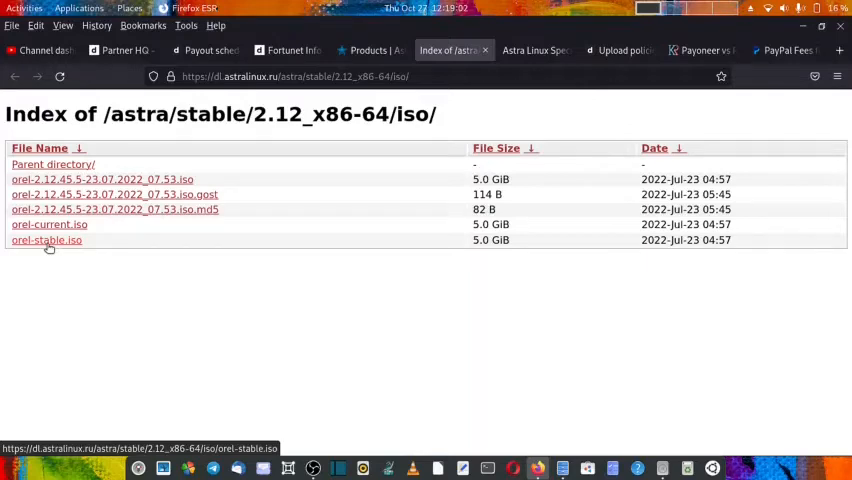
pyautogui.moveTo(62, 222)
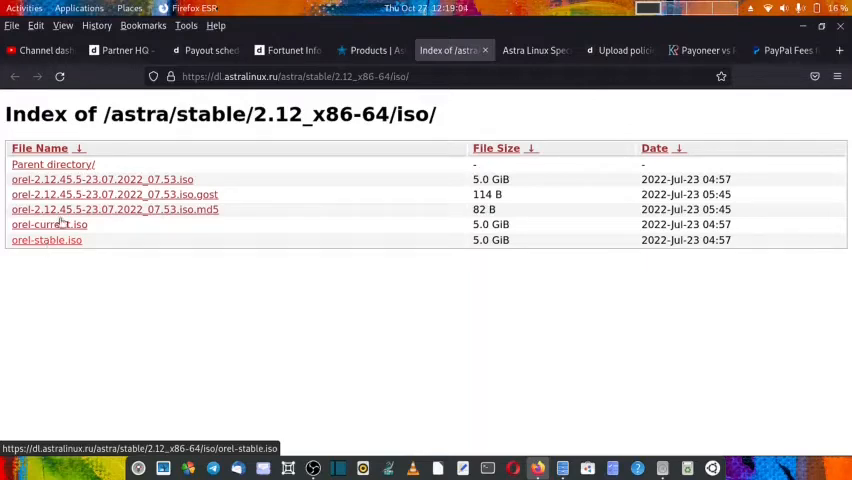
pyautogui.moveTo(49, 224)
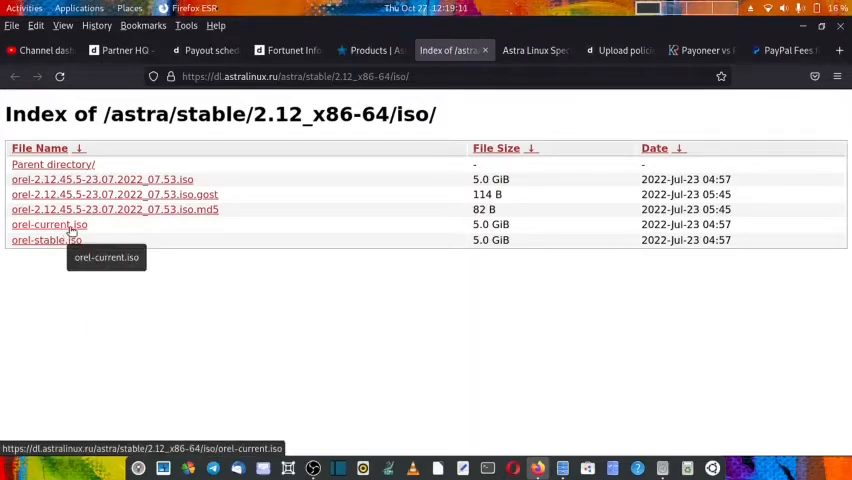
pyautogui.moveTo(46, 240)
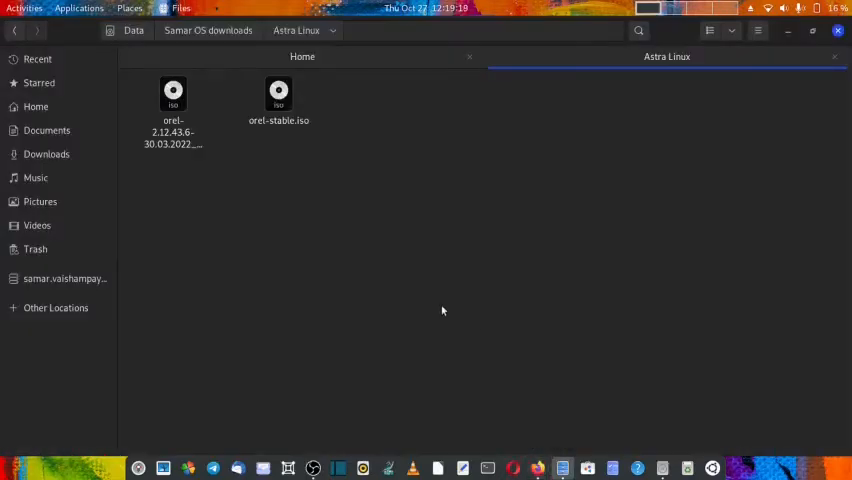
# Open orel-stable.iso in Boxes through Open With Other Application
pyautogui.rightClick(279, 95)
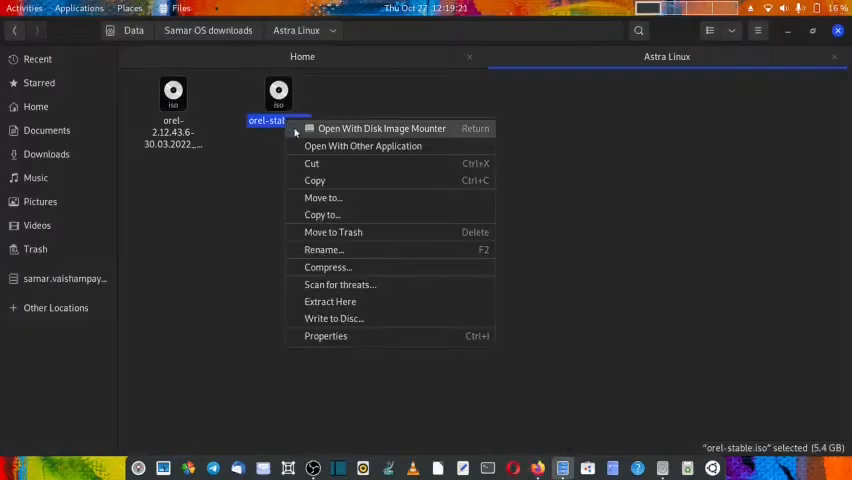
pyautogui.click(363, 146)
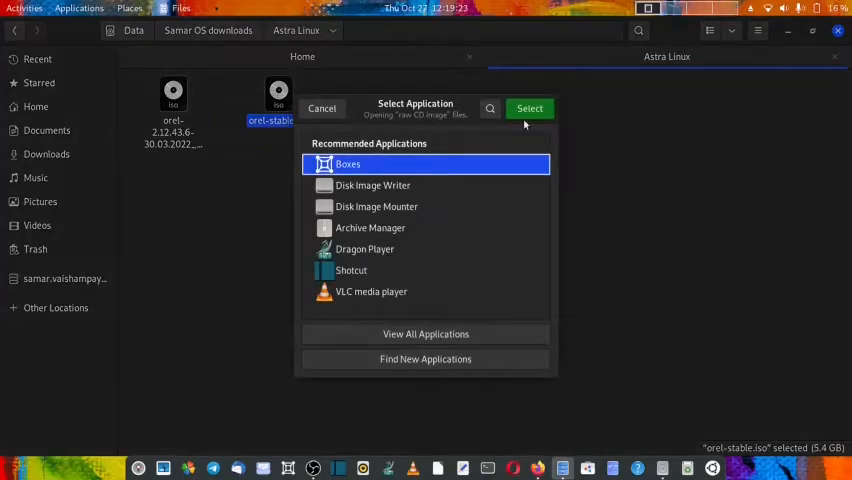
pyautogui.click(529, 108)
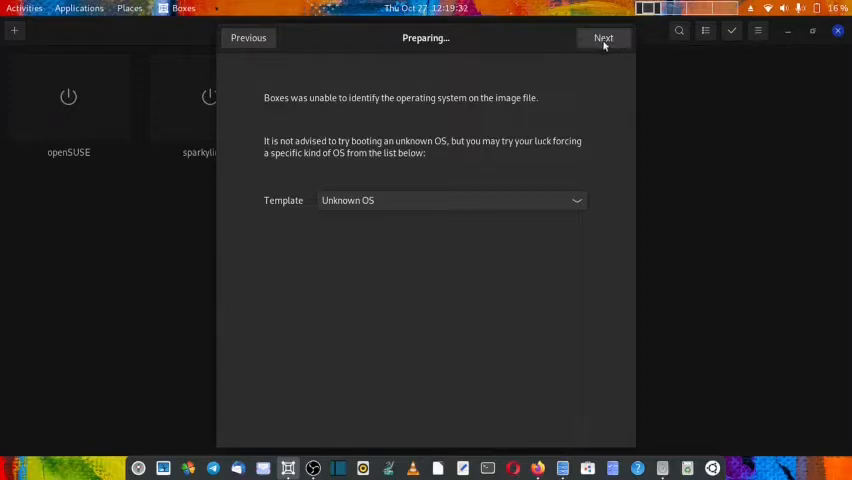
# Create a Boxes VM from the unknown-OS ISO with 4.0 GiB memory and 25.5 GB disk
pyautogui.click(603, 38)
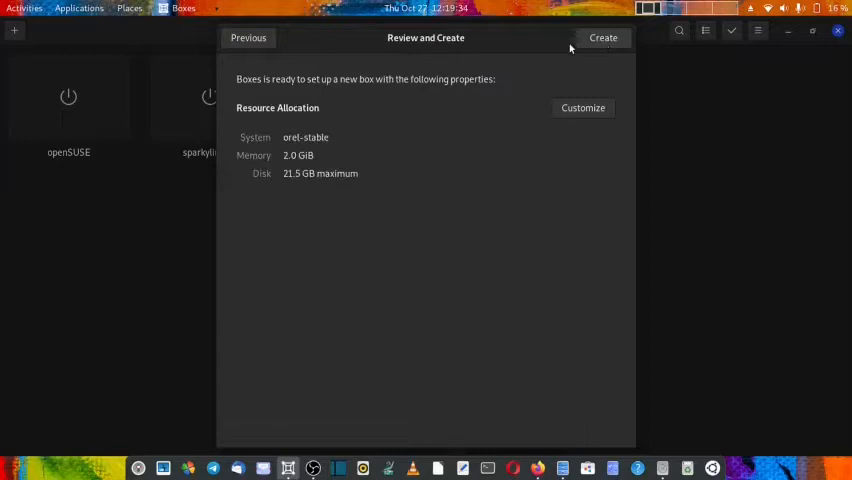
pyautogui.click(583, 107)
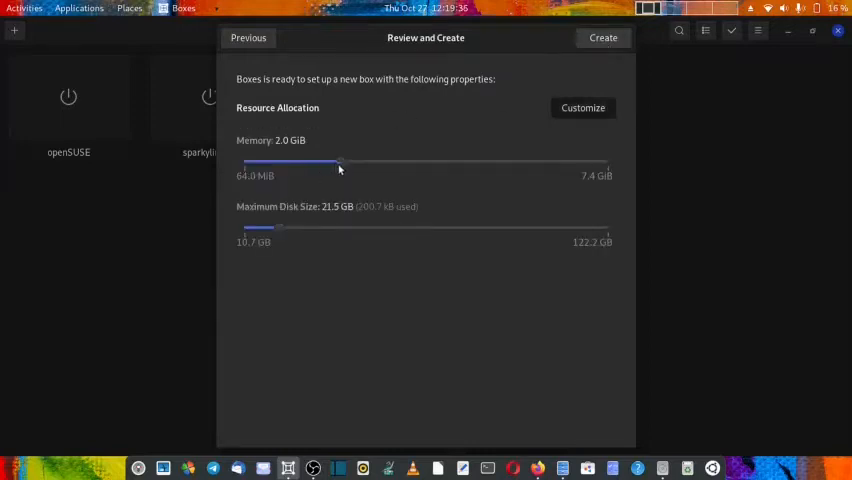
pyautogui.moveTo(340, 162); pyautogui.dragTo(428, 162)
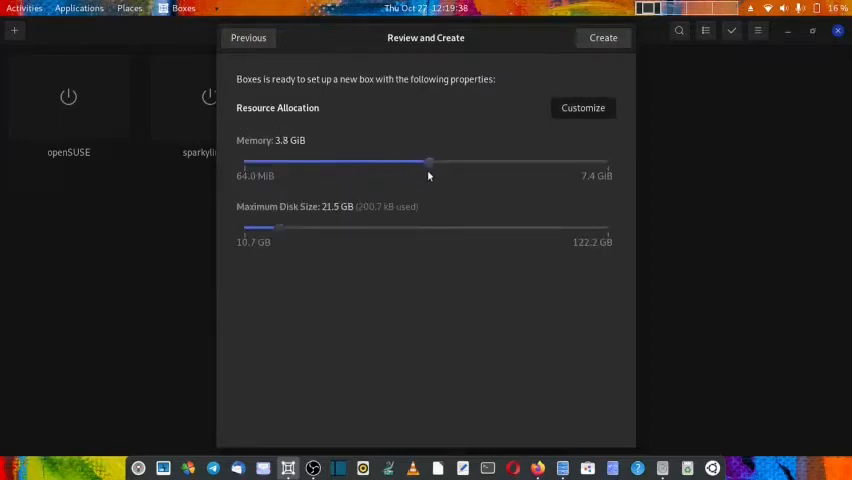
pyautogui.moveTo(428, 162); pyautogui.dragTo(433, 162)
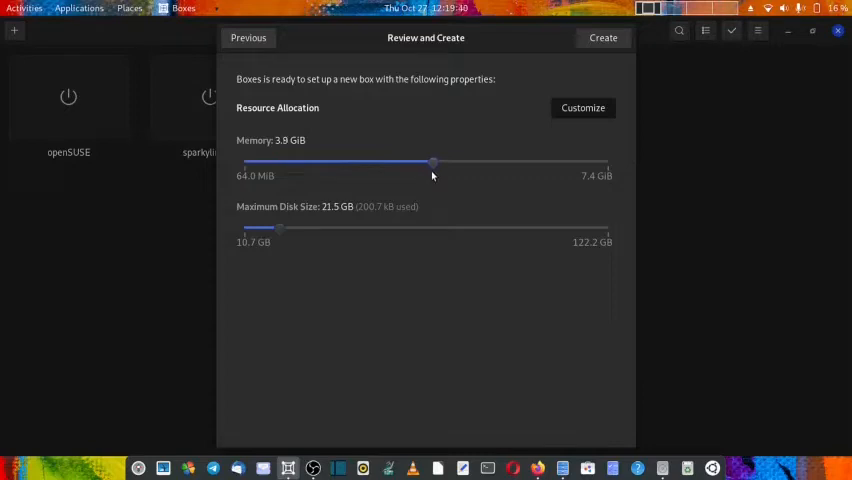
pyautogui.moveTo(433, 162); pyautogui.dragTo(438, 162)
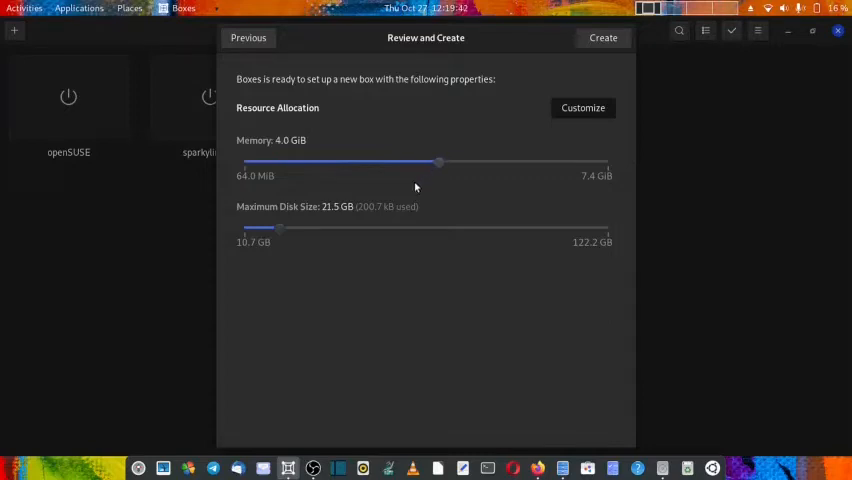
pyautogui.moveTo(278, 228); pyautogui.dragTo(293, 228)
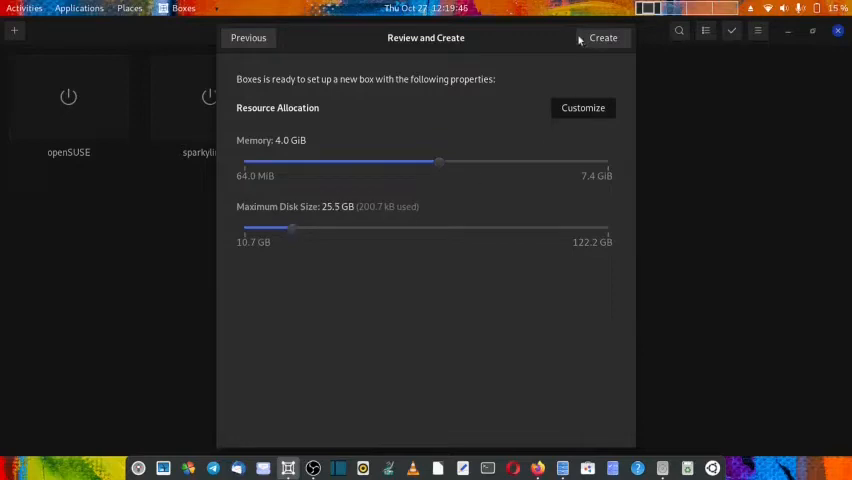
pyautogui.click(602, 37)
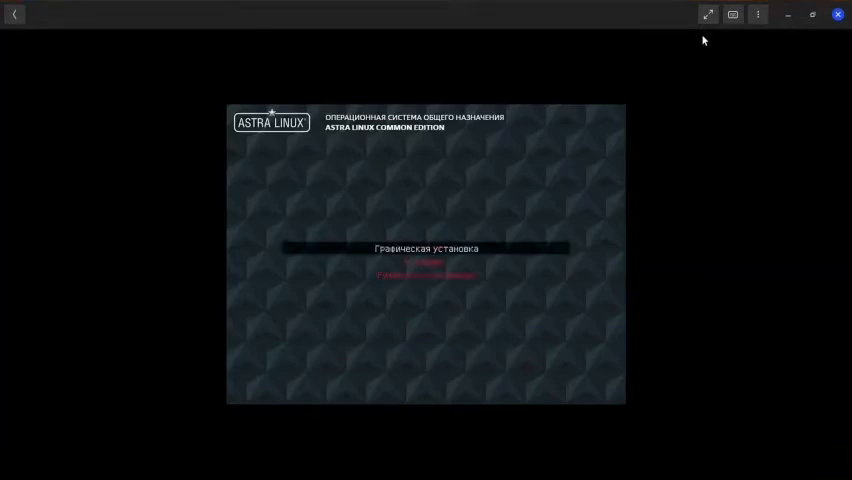
pyautogui.moveTo(378, 147)
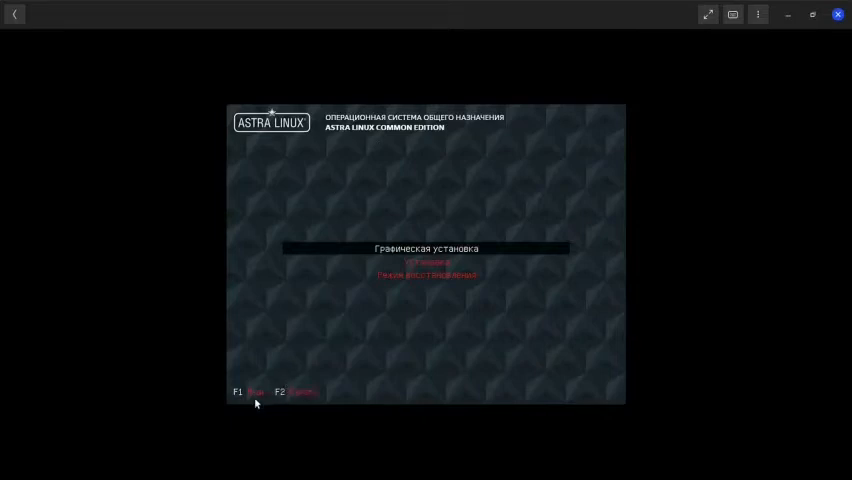
# Delete the orel-stable box and right-click the ISO again to reopen it
pyautogui.click(238, 391)
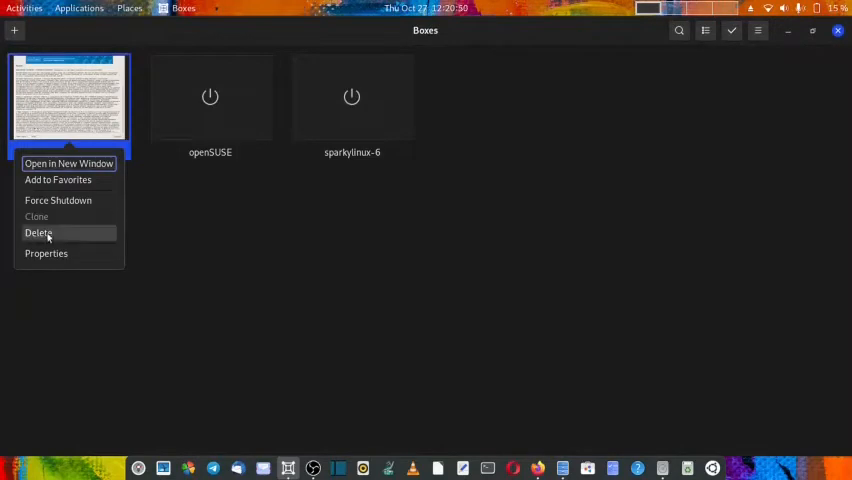
pyautogui.click(38, 232)
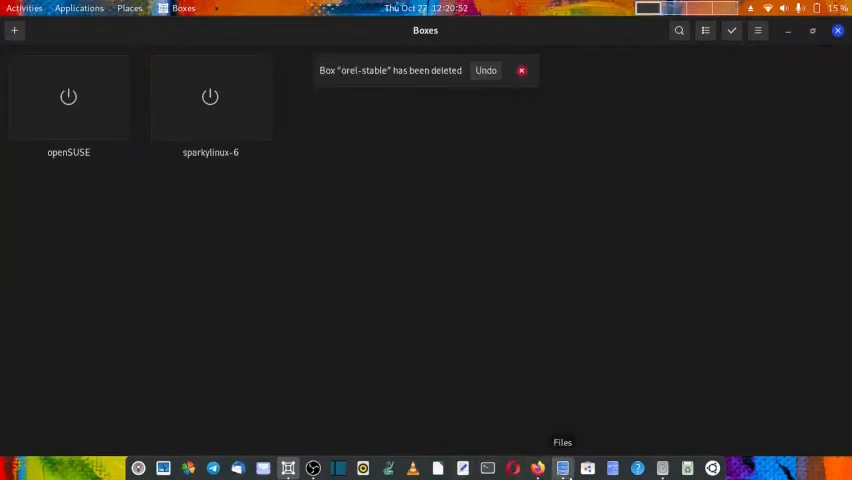
pyautogui.rightClick(268, 95)
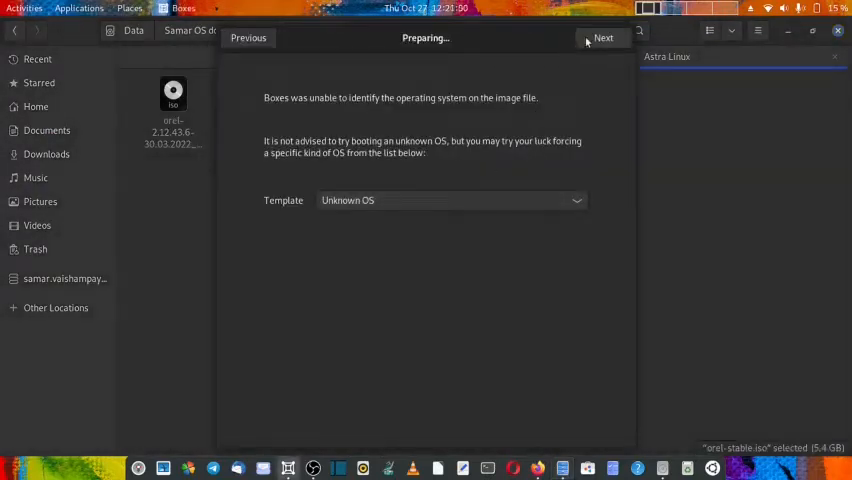
# Recreate the orel-stable box with 4.0 GiB memory and a 25.3 GB maximum disk
pyautogui.click(603, 37)
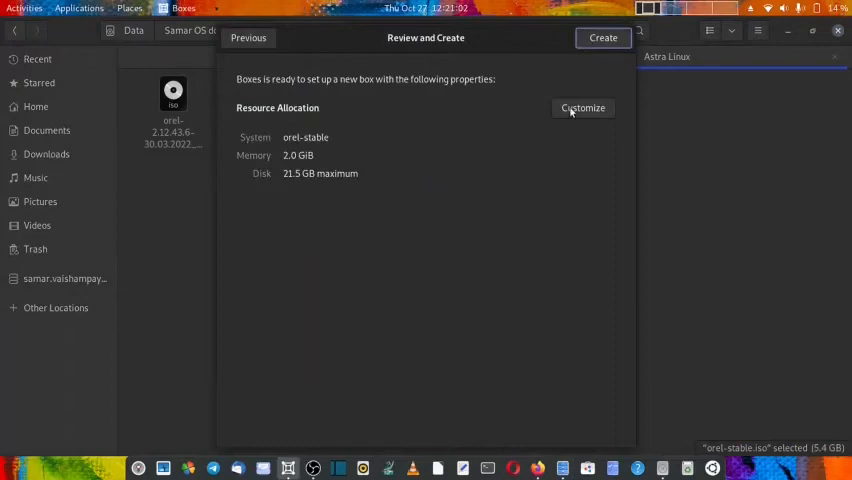
pyautogui.click(583, 107)
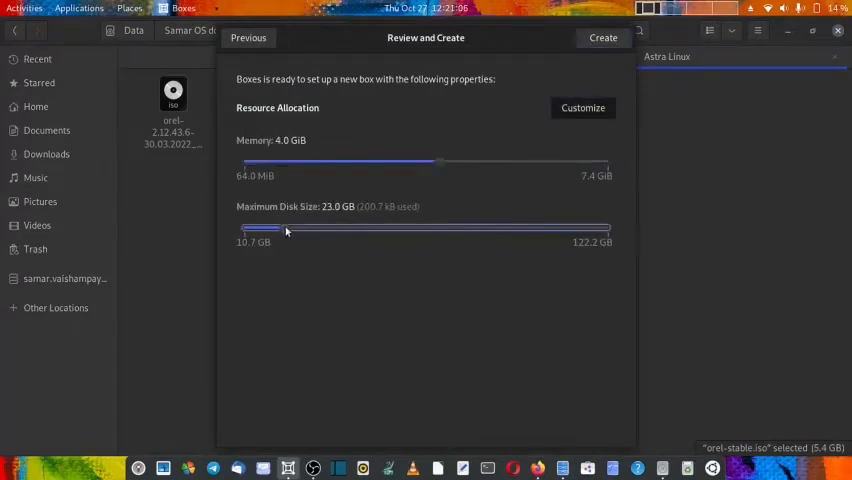
pyautogui.moveTo(260, 228); pyautogui.dragTo(293, 228)
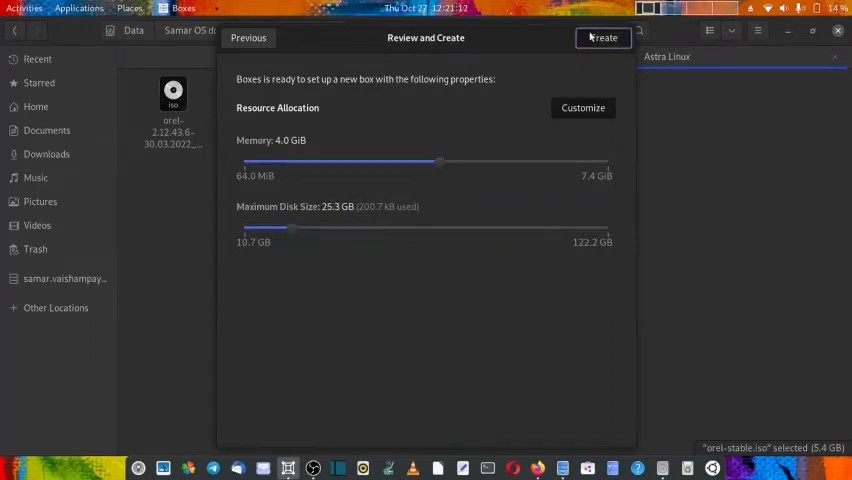
pyautogui.click(602, 37)
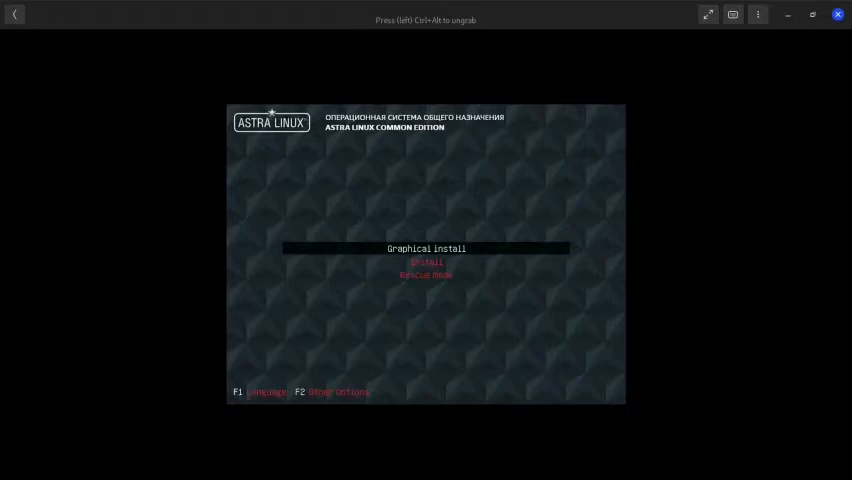
# Start Graphical install from the Astra Linux Common Edition boot menu
pyautogui.press('Return')
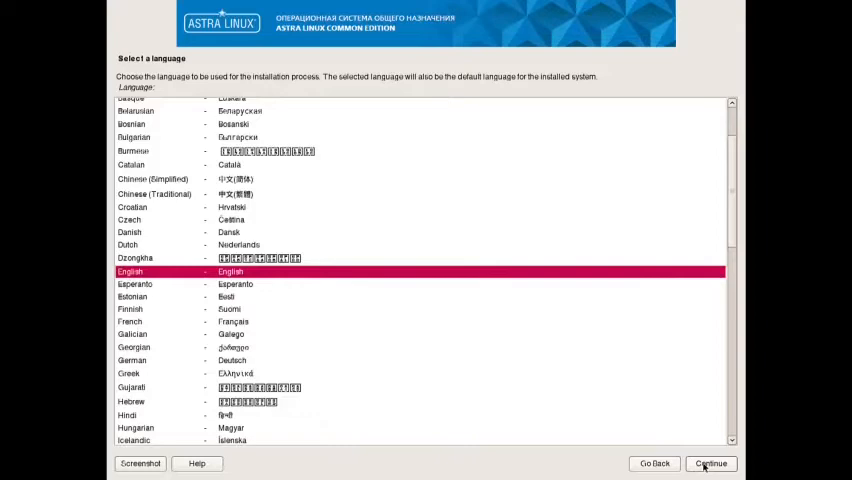
# Set English as installation language and India (en_IN) as the locale country
pyautogui.click(710, 463)
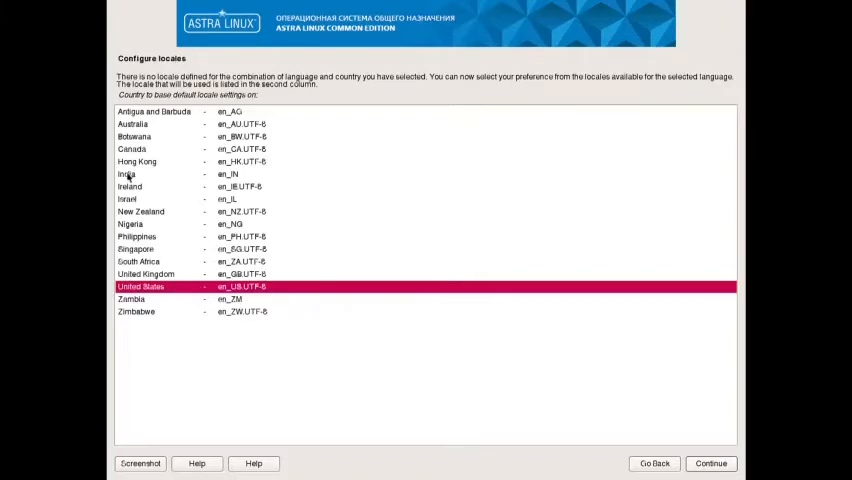
pyautogui.click(127, 173)
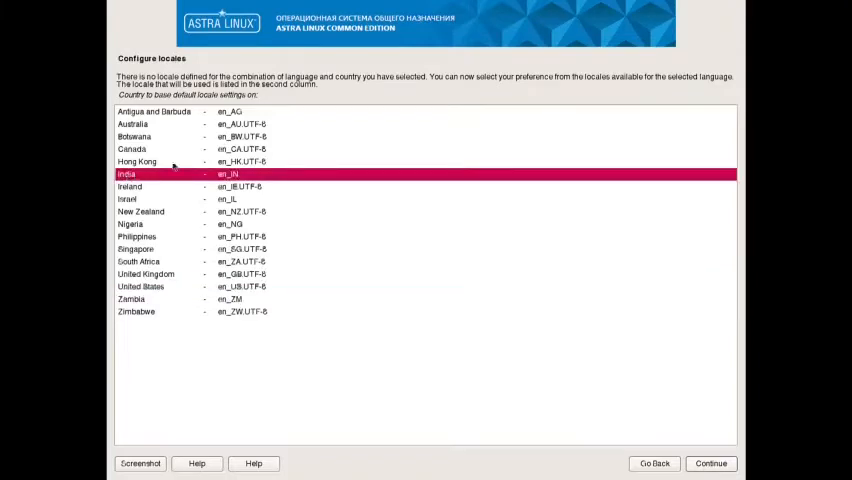
pyautogui.moveTo(203, 130)
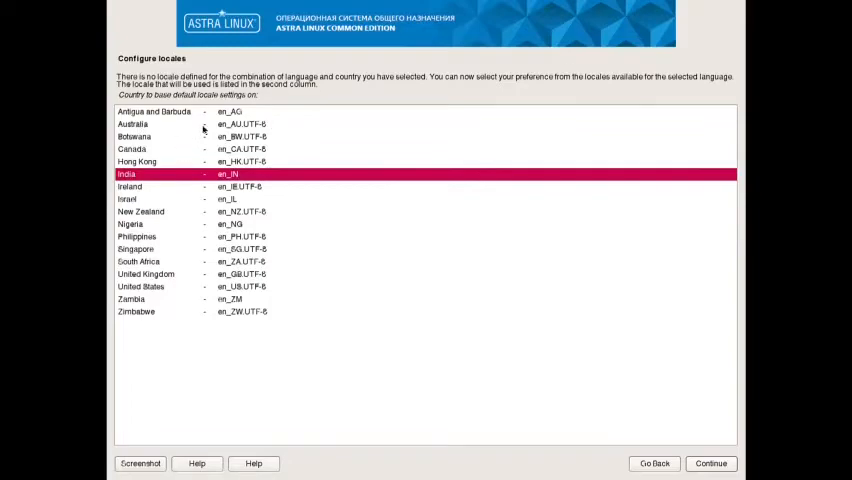
pyautogui.moveTo(273, 267)
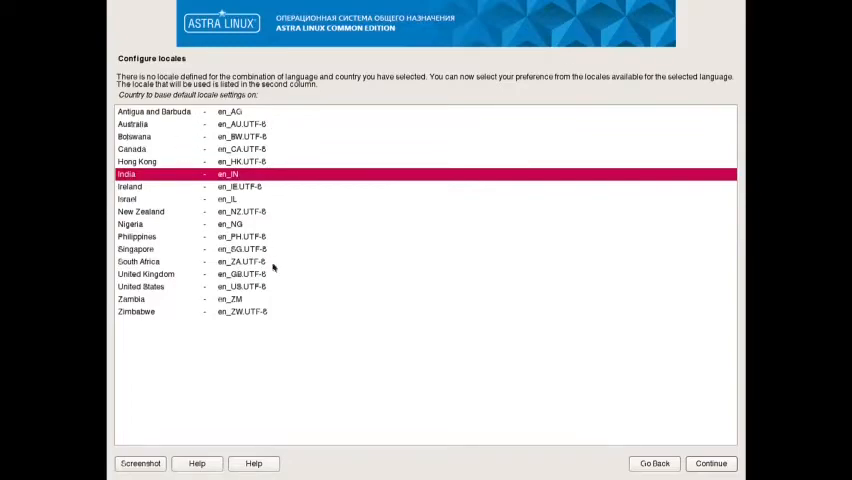
pyautogui.click(711, 463)
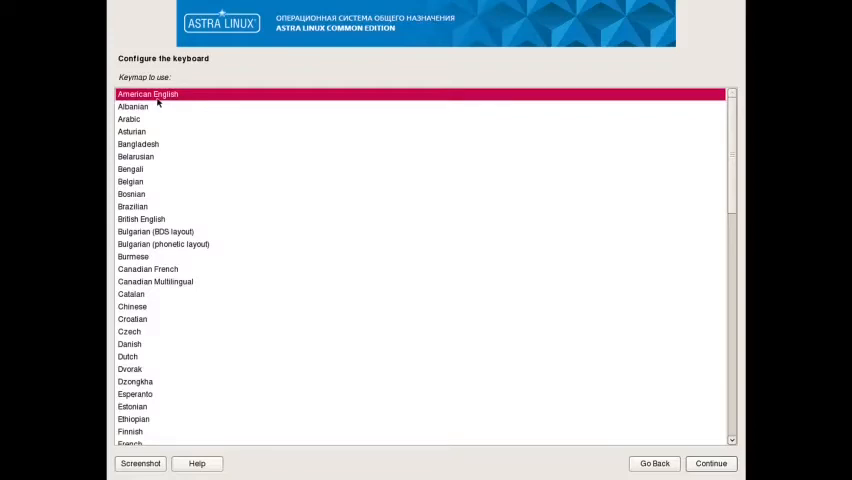
# Keep American English as the keyboard keymap
pyautogui.click(710, 463)
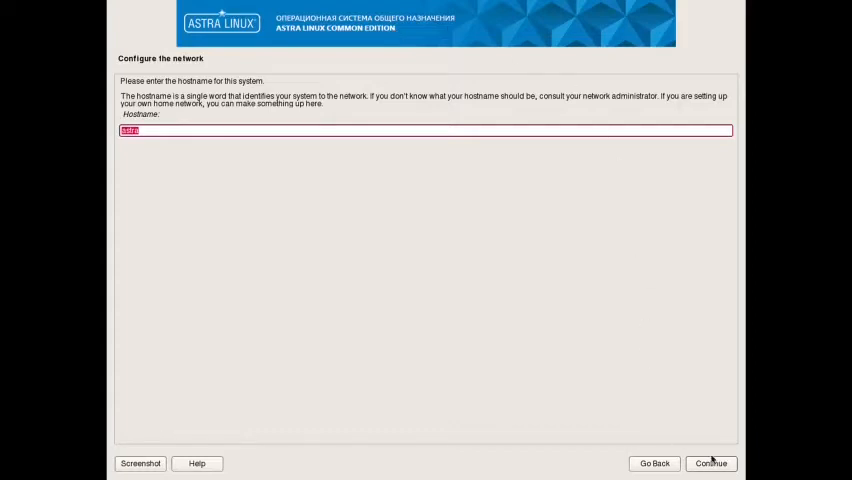
# Keep hostname astra, name the administrator 'samm', and enter and confirm the password
pyautogui.click(711, 463)
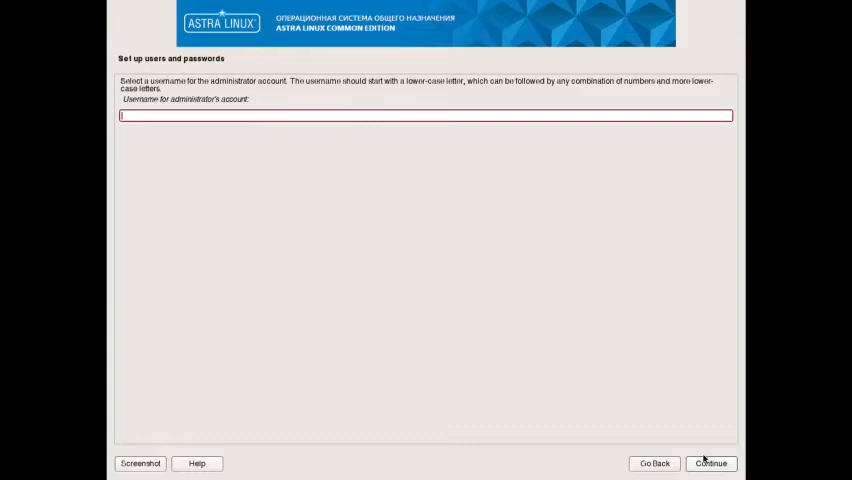
pyautogui.write('samm')
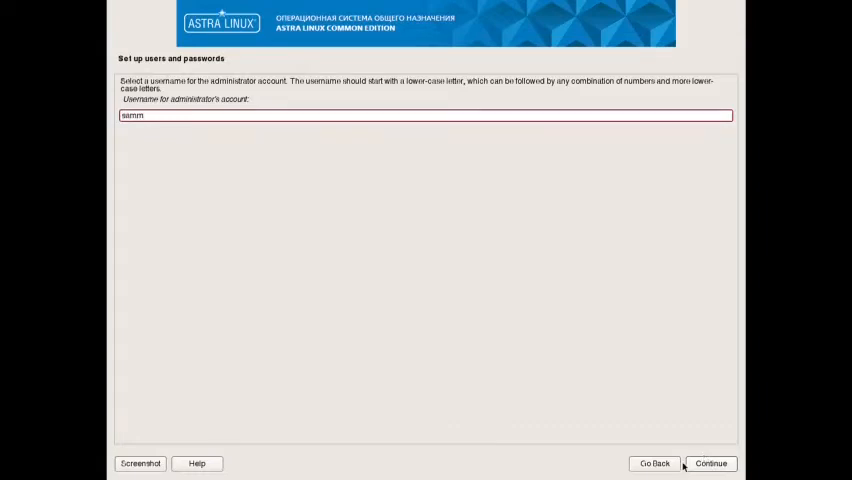
pyautogui.click(710, 463)
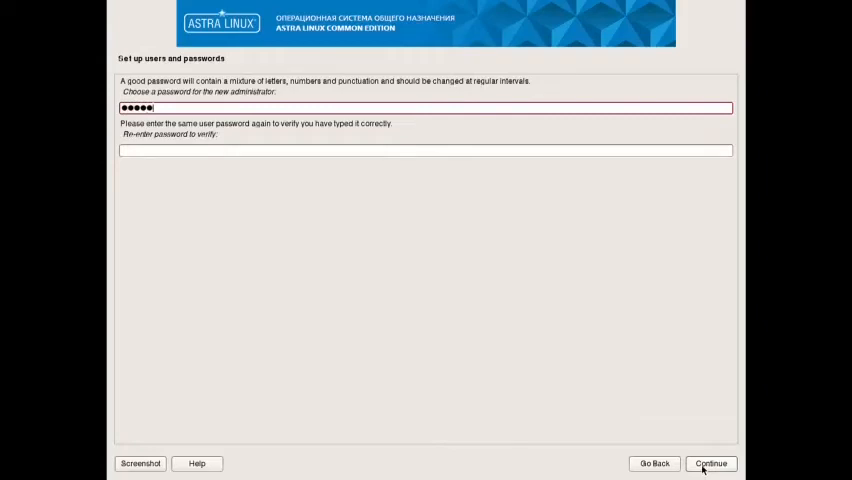
pyautogui.write('password')
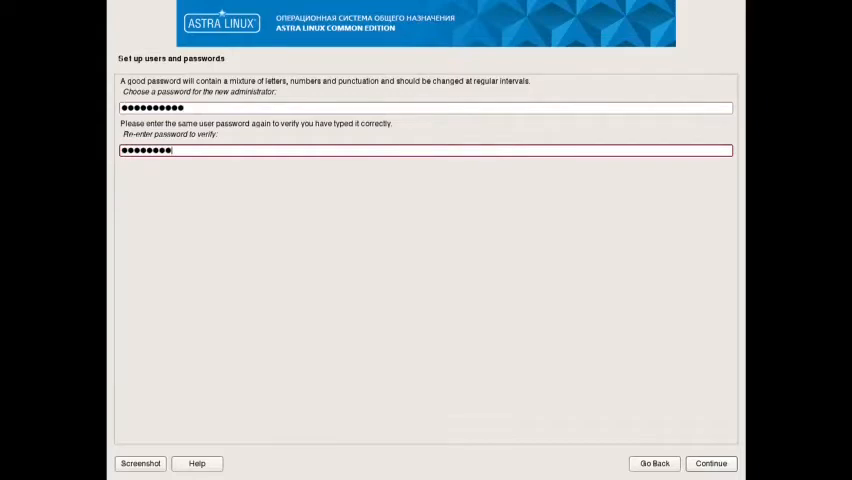
pyautogui.write('•')
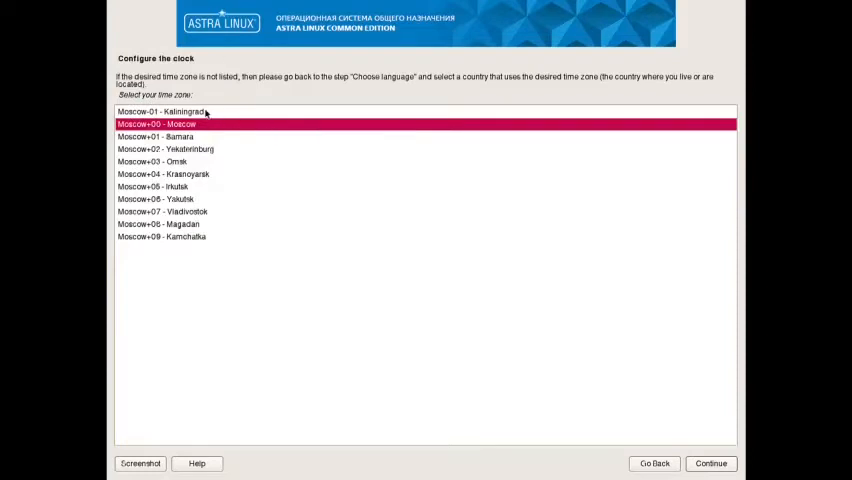
pyautogui.moveTo(178, 145)
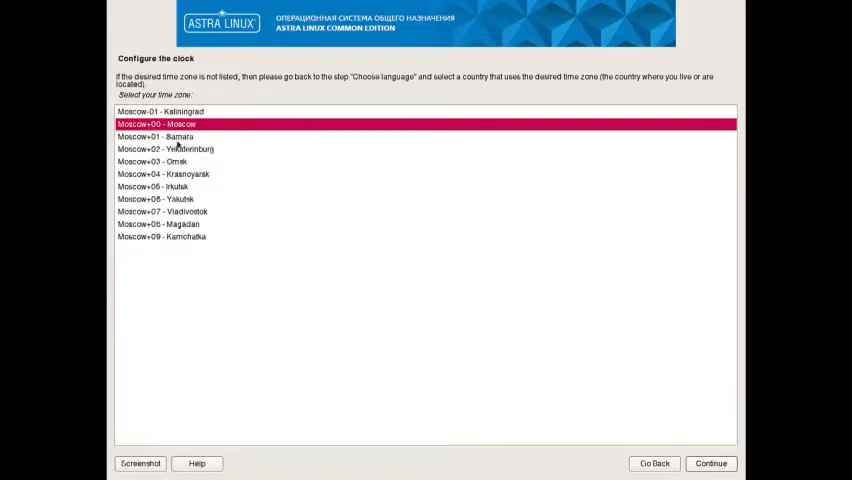
pyautogui.moveTo(198, 158)
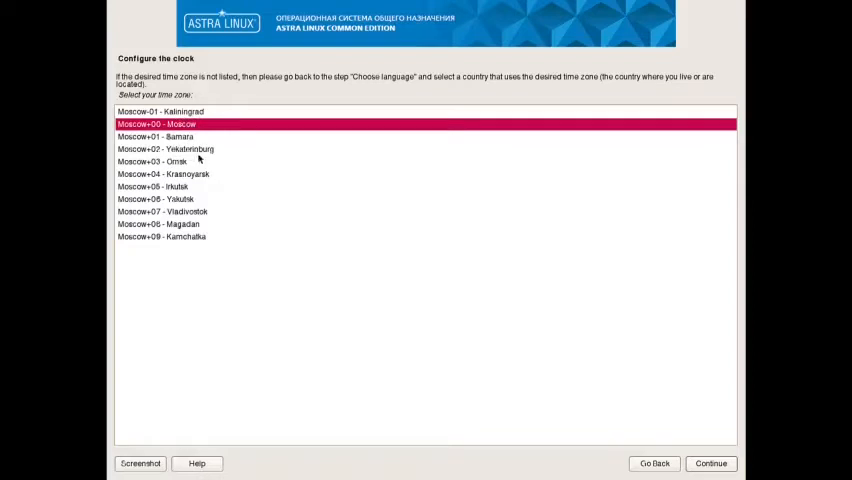
pyautogui.moveTo(185, 175)
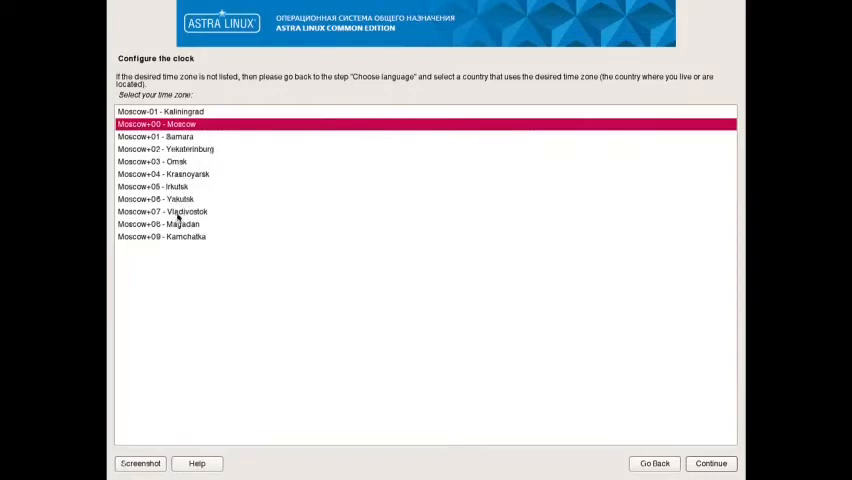
pyautogui.moveTo(176, 246)
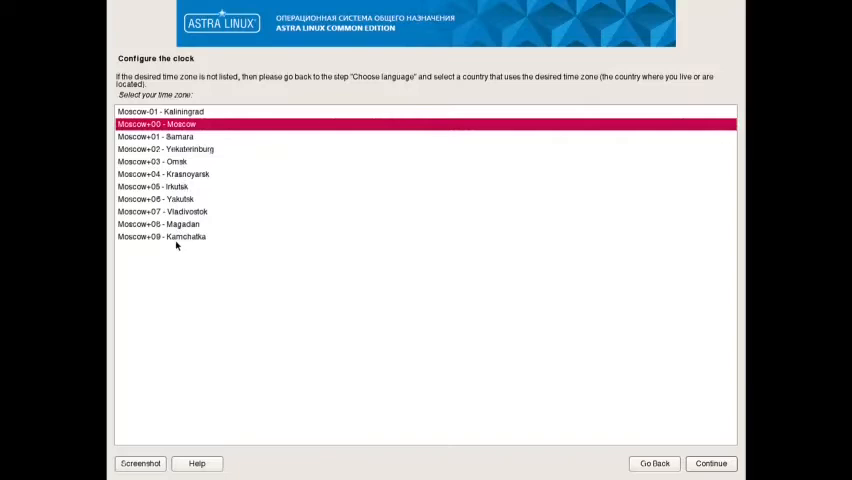
pyautogui.moveTo(668, 396)
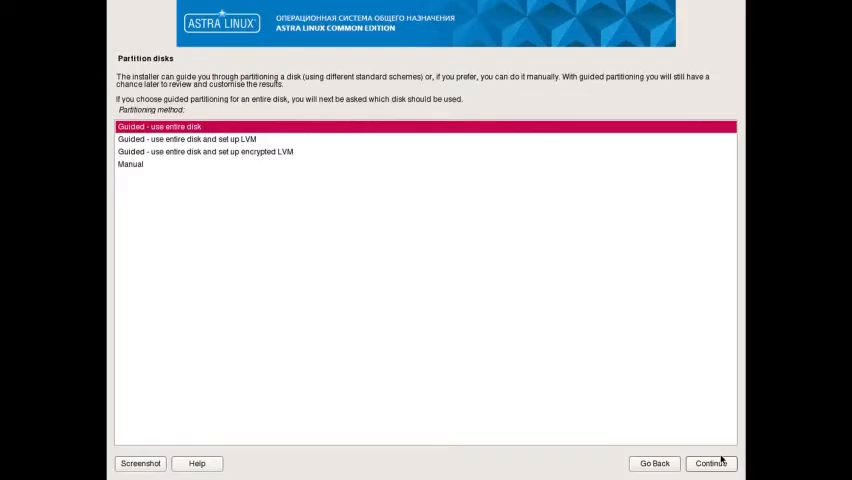
# Choose manual partitioning and return to the partition overview
pyautogui.click(130, 164)
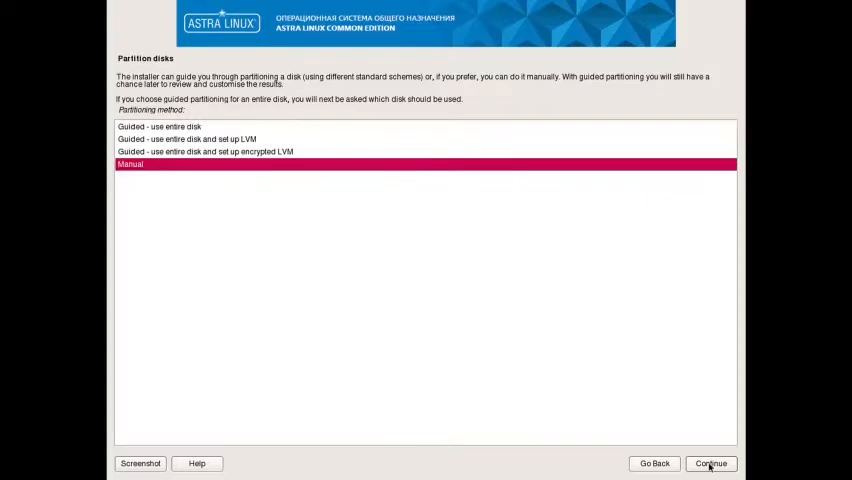
pyautogui.click(710, 463)
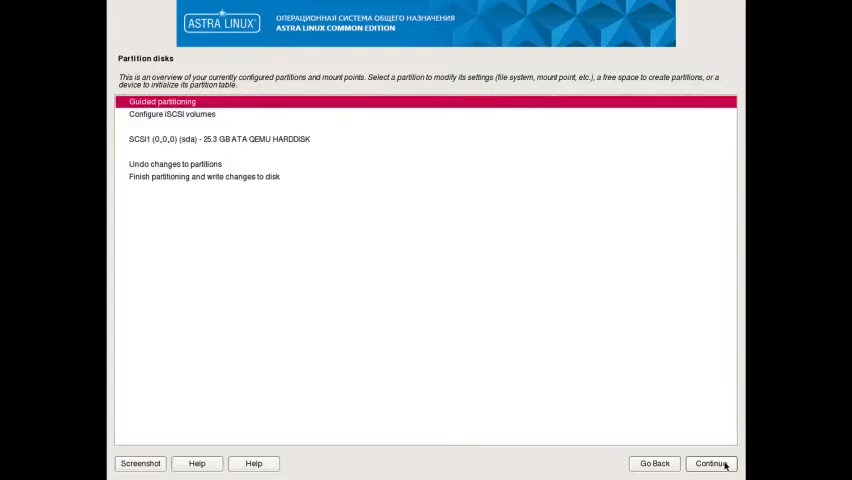
pyautogui.click(711, 463)
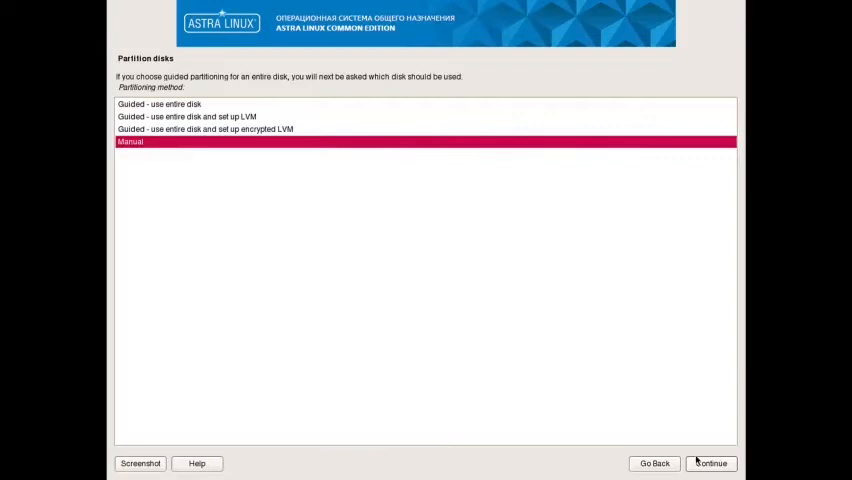
pyautogui.click(710, 463)
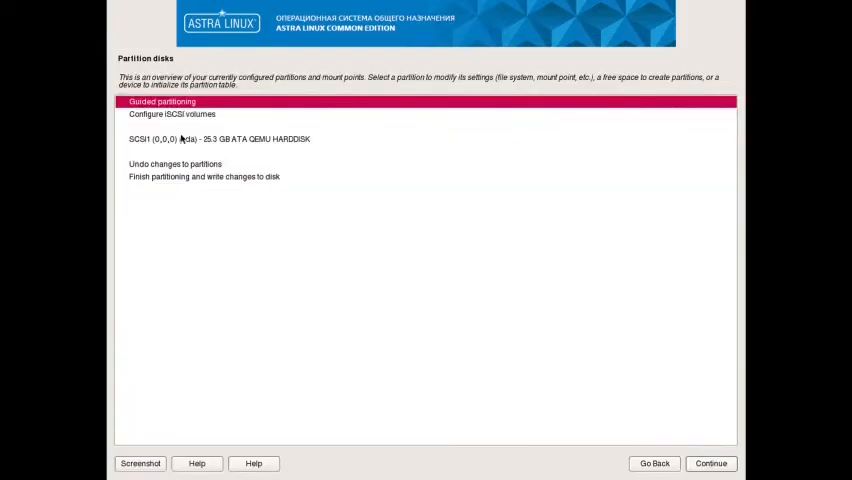
# Create a new empty partition table on the SCSI1 (sda) disk
pyautogui.click(220, 138)
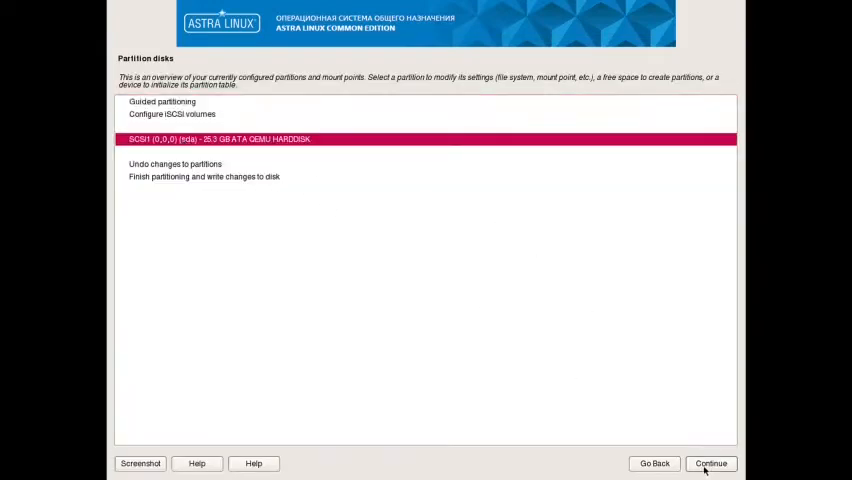
pyautogui.click(710, 463)
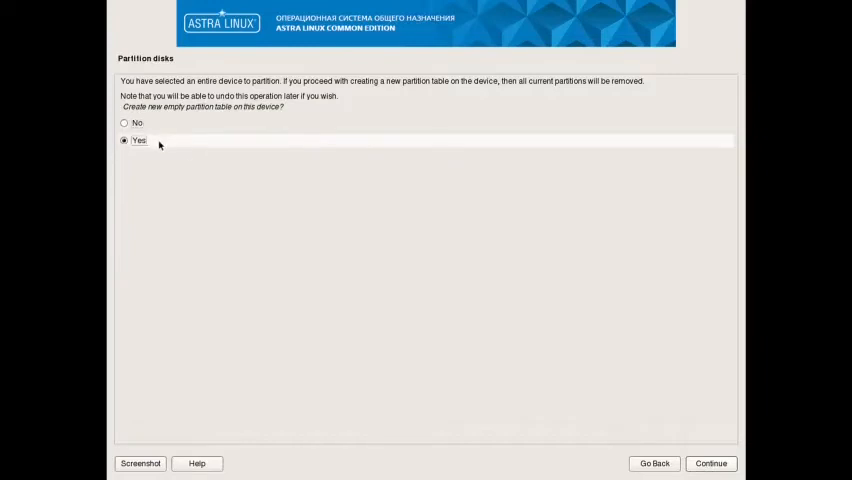
pyautogui.click(710, 463)
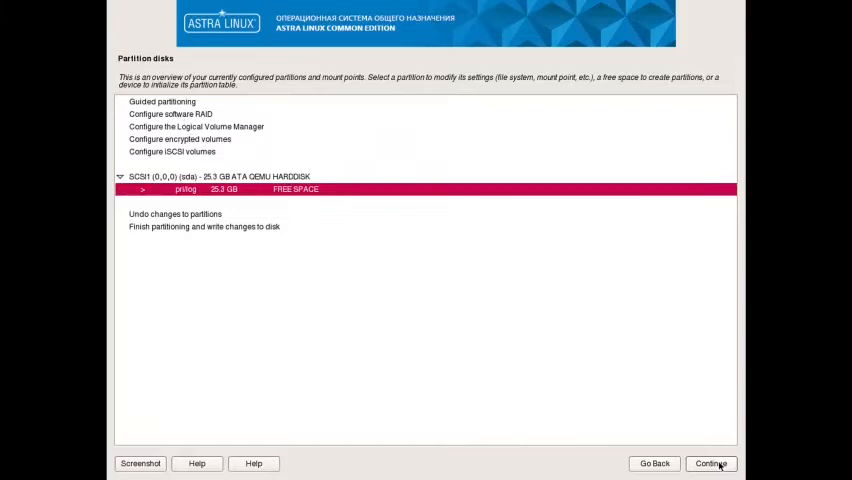
# Create a new 0.6 GB primary partition in the free space
pyautogui.click(710, 463)
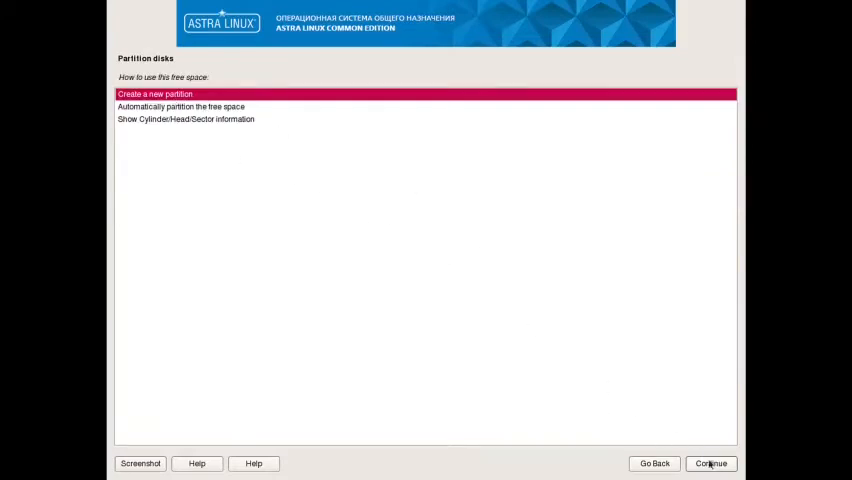
pyautogui.click(710, 463)
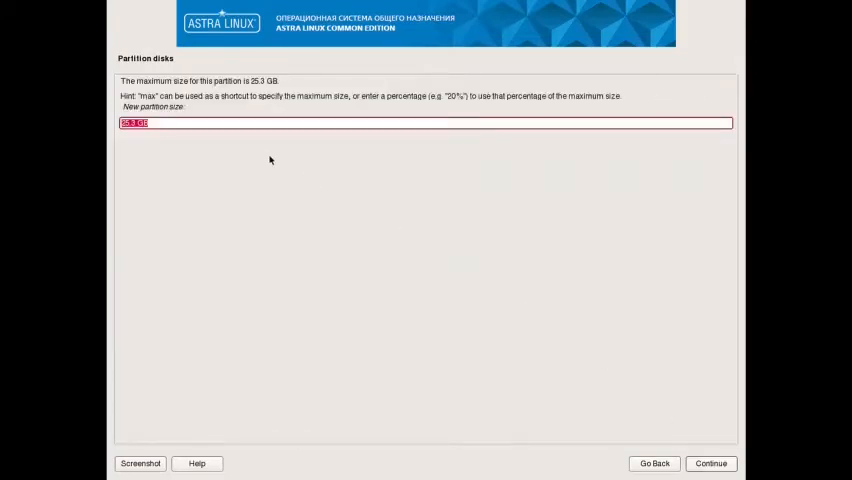
pyautogui.write('0')
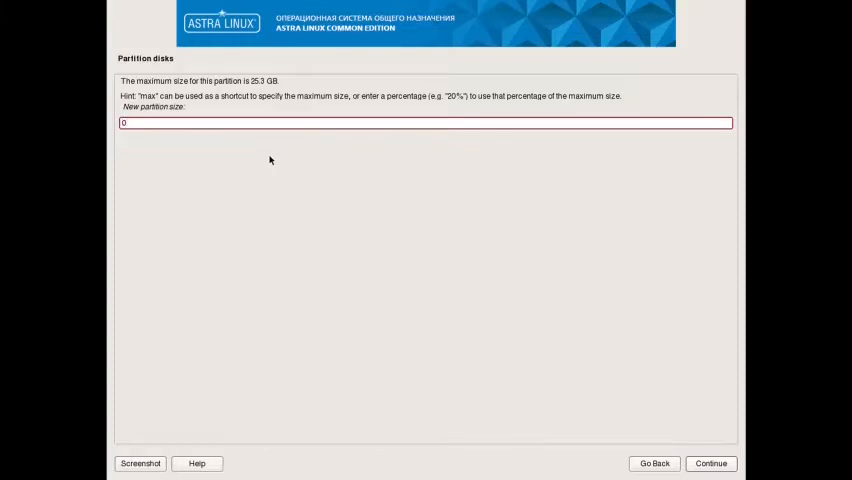
pyautogui.write('.6')
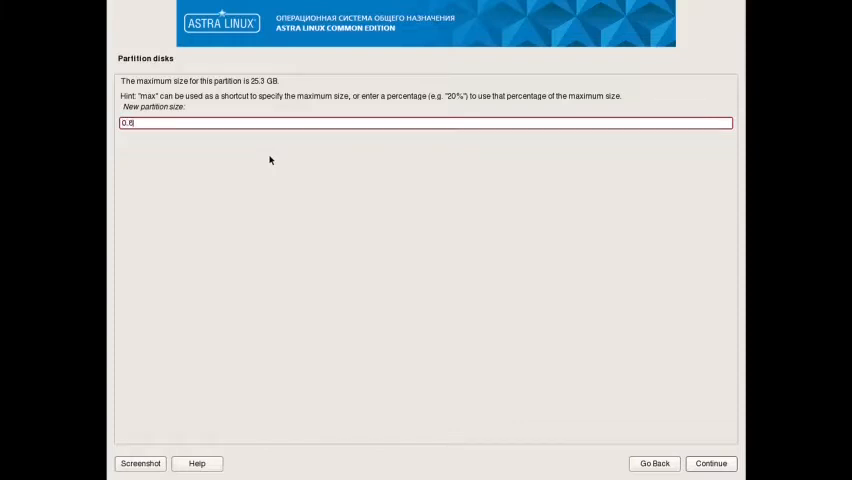
pyautogui.write('GB')
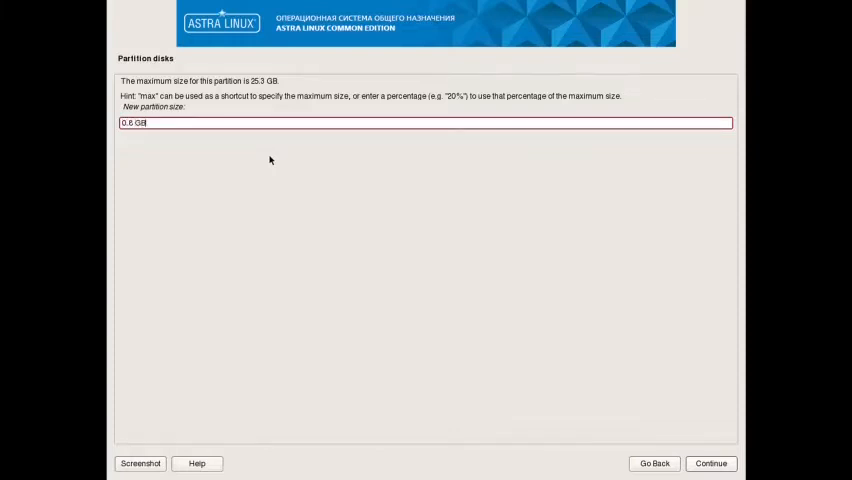
pyautogui.click(710, 463)
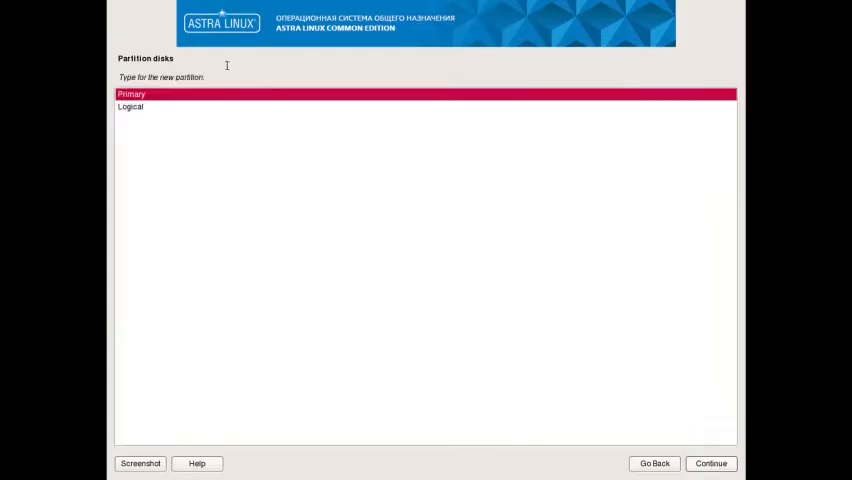
pyautogui.click(711, 463)
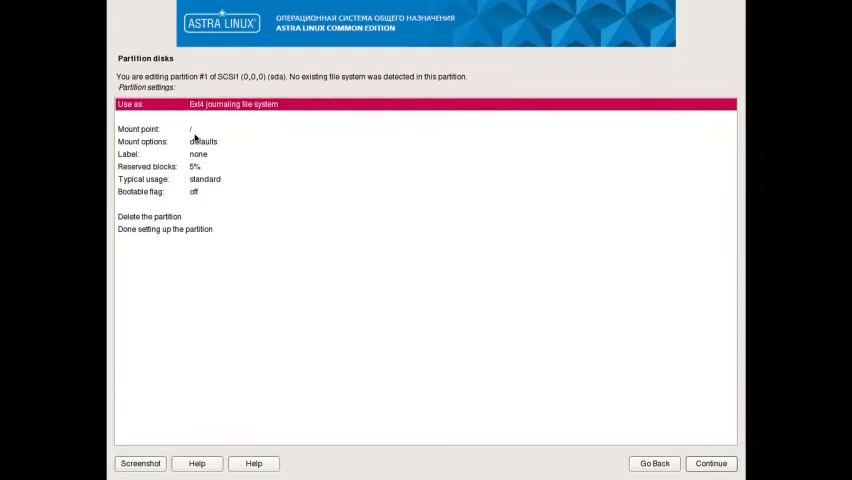
pyautogui.moveTo(217, 109)
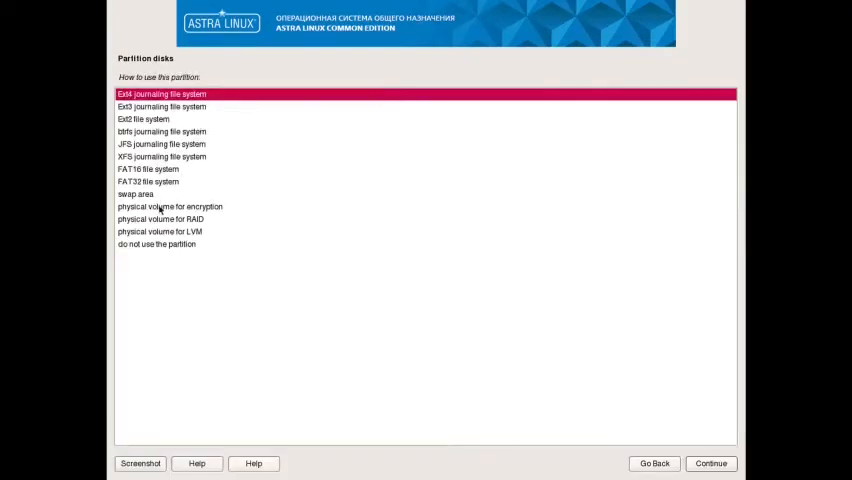
pyautogui.moveTo(160, 167)
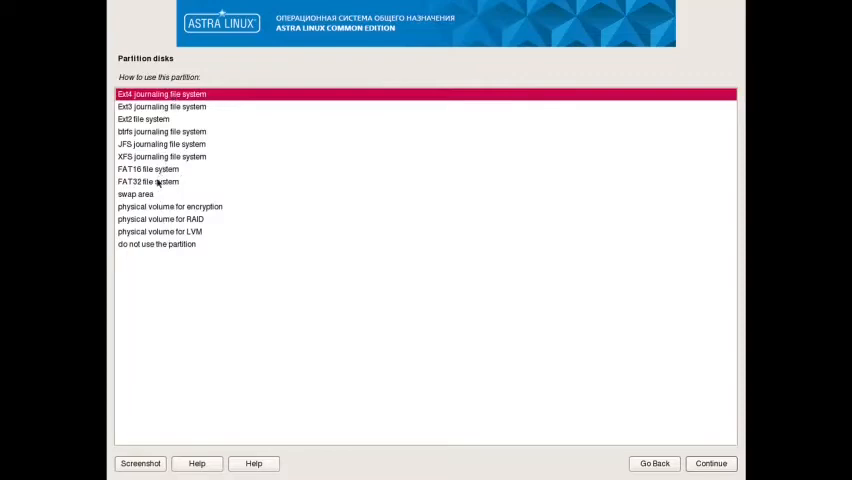
# Set the partition to ext4, mounted at /boot, labelled 'boot'
pyautogui.click(148, 181)
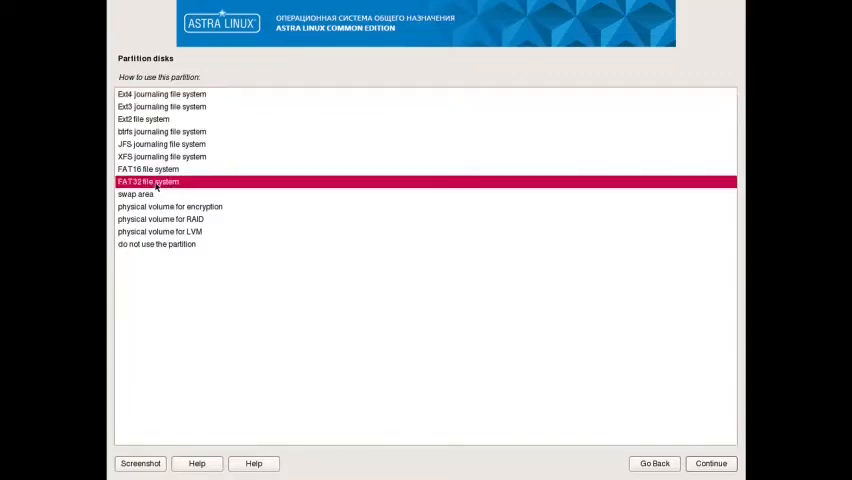
pyautogui.click(148, 182)
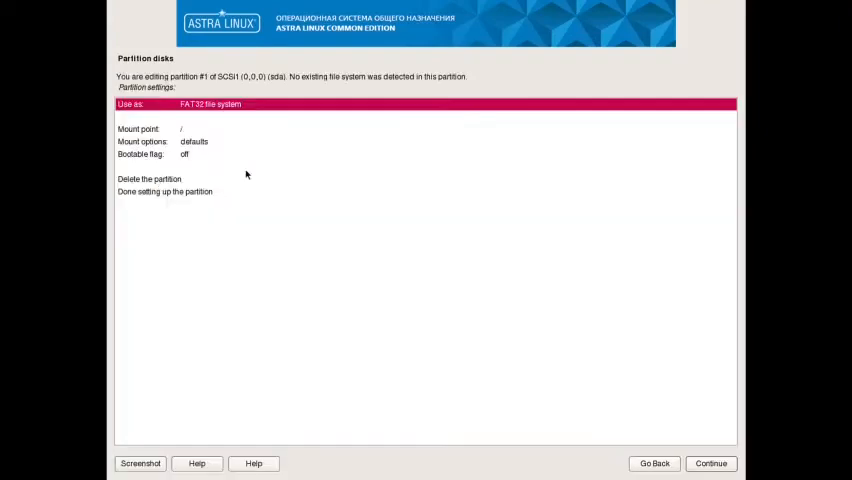
pyautogui.click(180, 128)
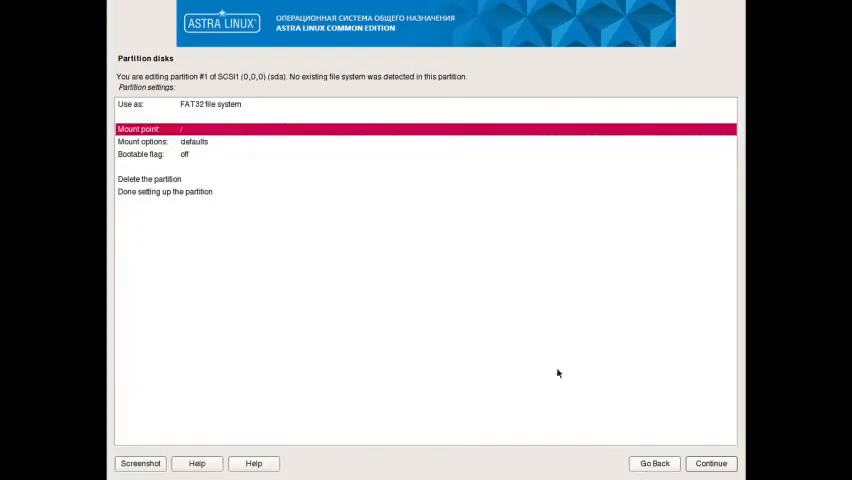
pyautogui.click(210, 104)
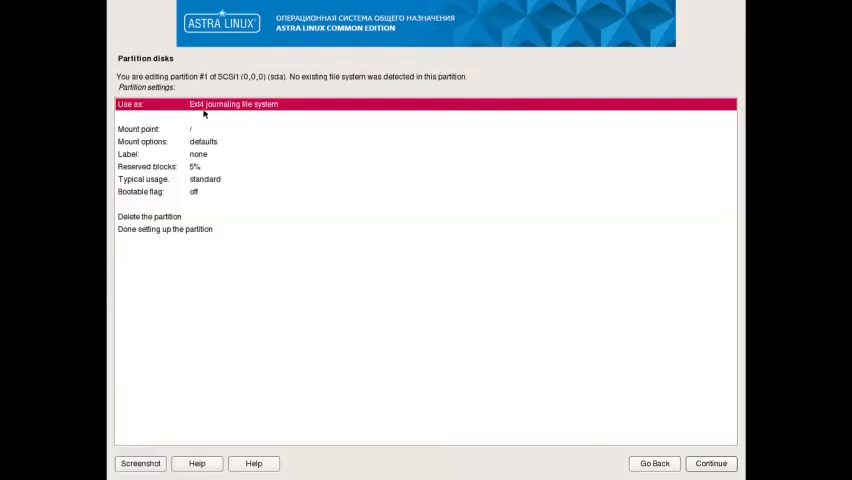
pyautogui.click(190, 128)
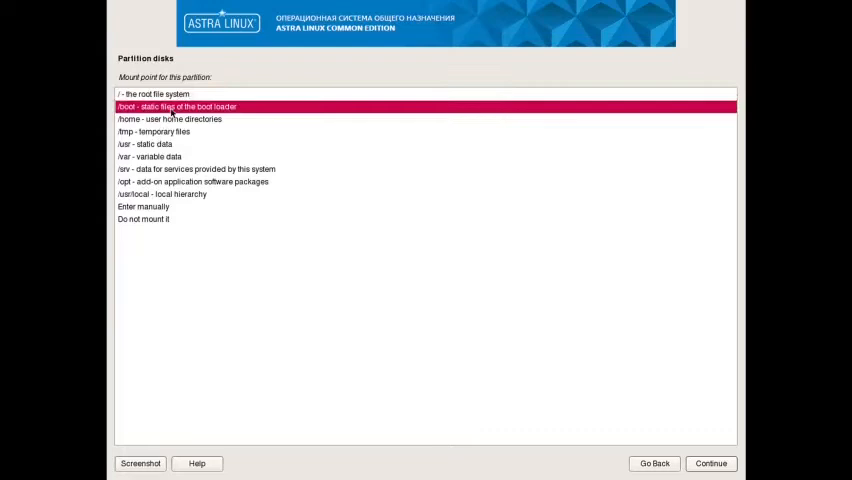
pyautogui.moveTo(734, 440)
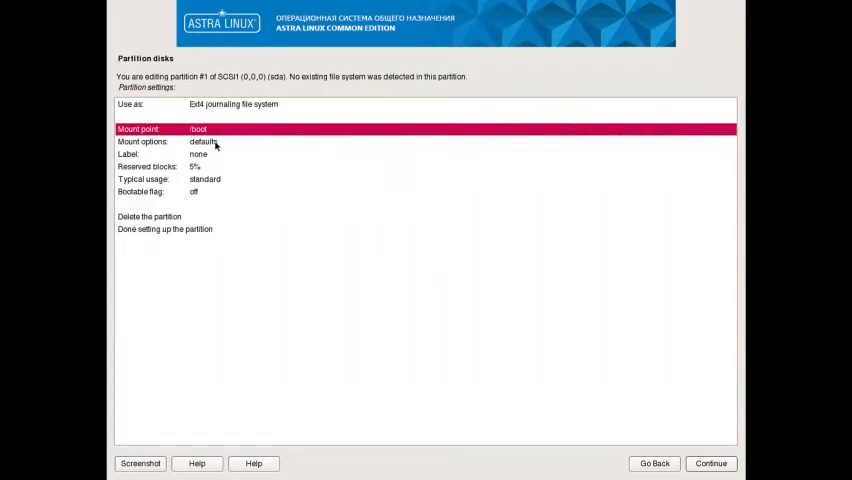
pyautogui.click(203, 141)
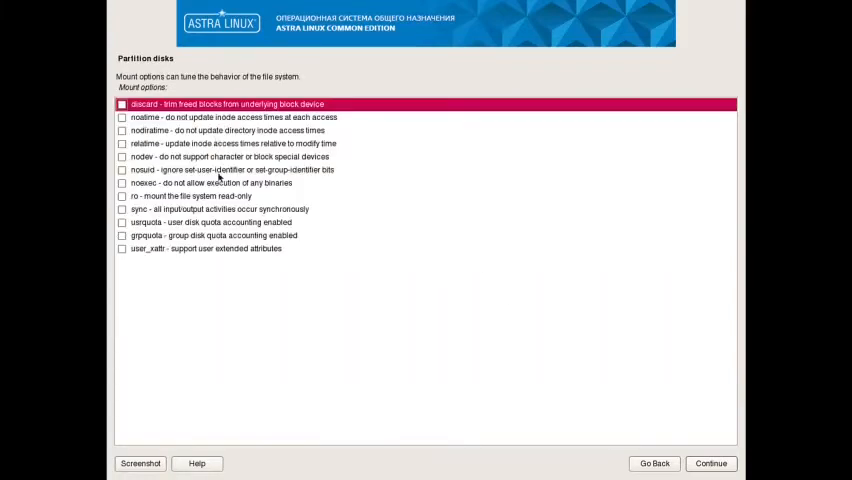
pyautogui.click(711, 463)
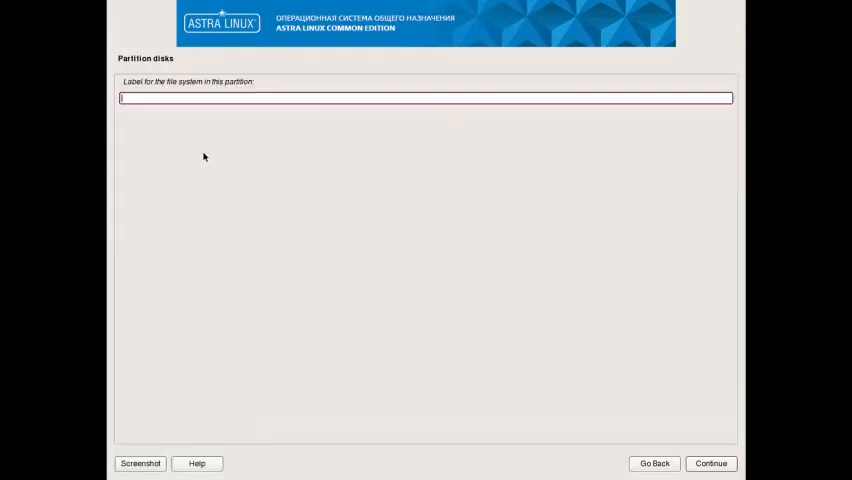
pyautogui.write('boot')
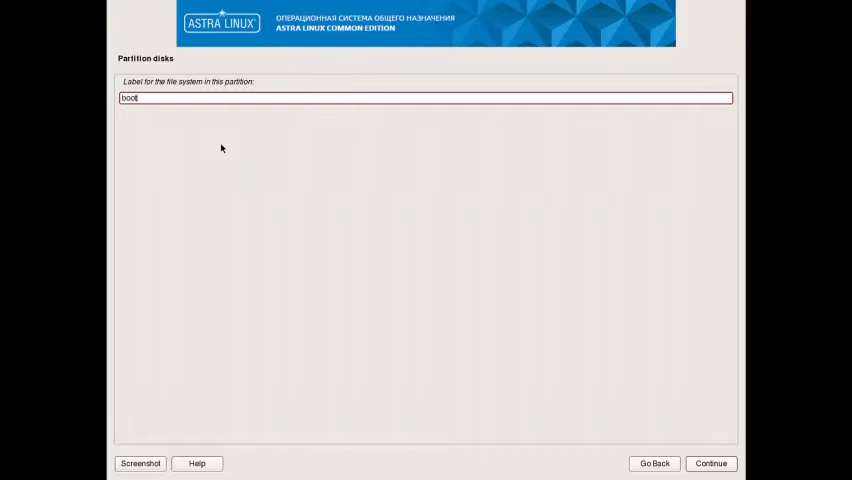
pyautogui.click(710, 463)
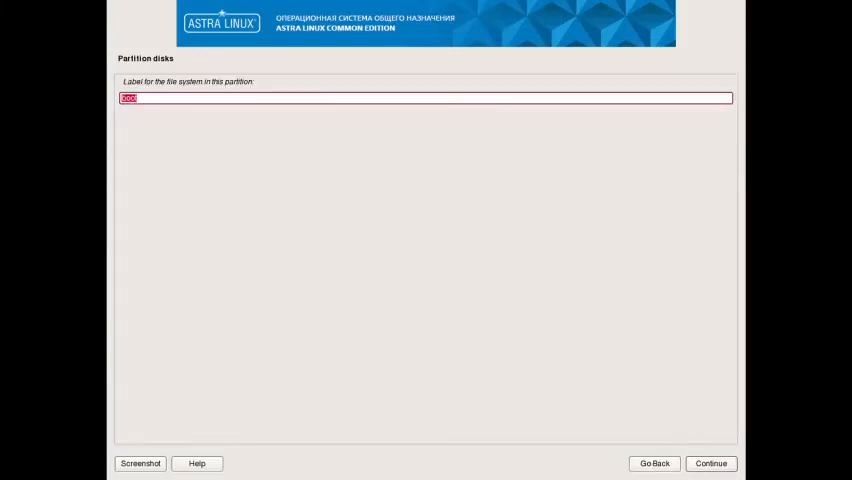
pyautogui.click(710, 463)
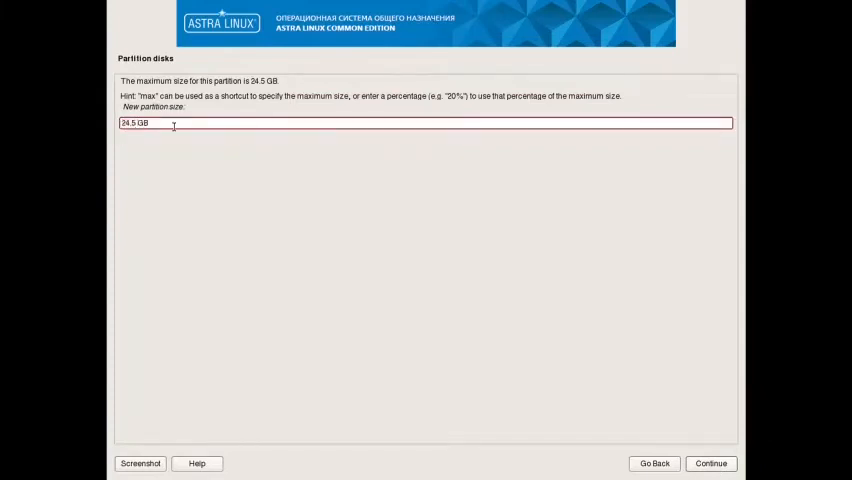
# Create a 4 GB primary partition at the end of the free space
pyautogui.press('BackSpace')
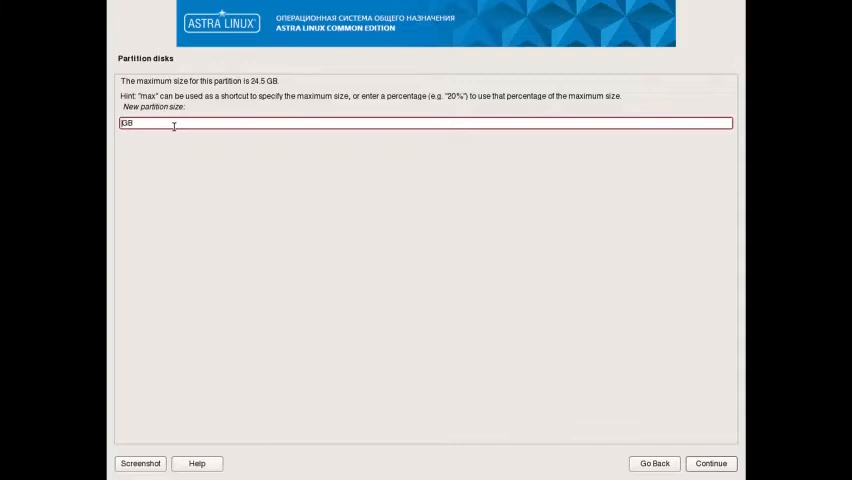
pyautogui.write('4')
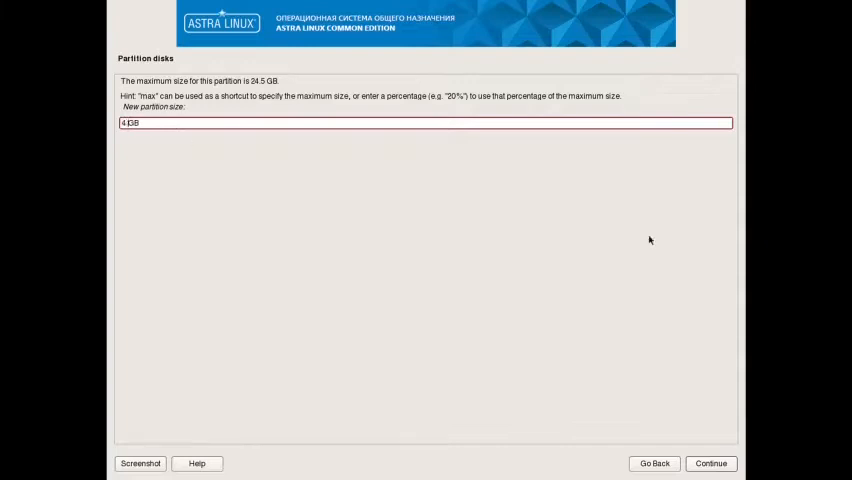
pyautogui.click(711, 463)
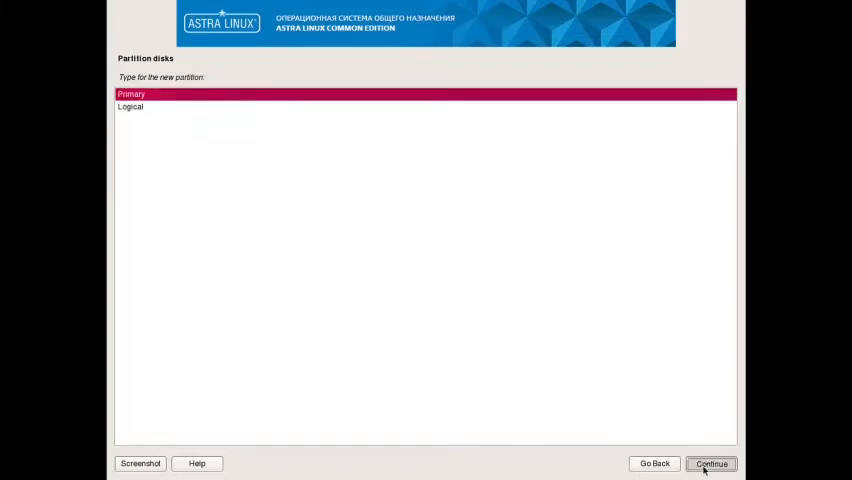
pyautogui.click(711, 463)
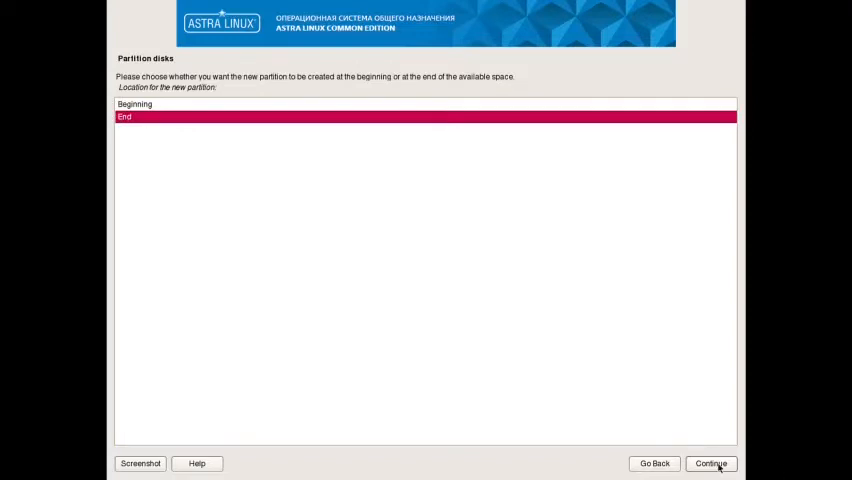
pyautogui.click(711, 463)
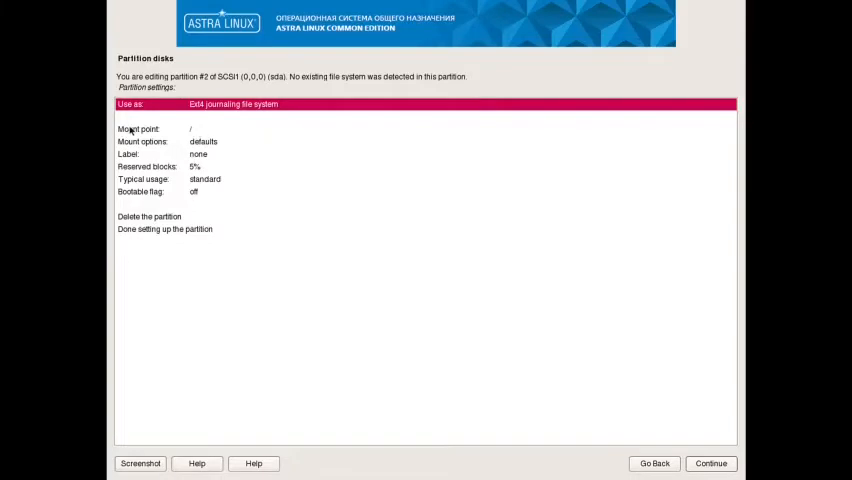
# Set the new partition to be used as swap area
pyautogui.click(140, 128)
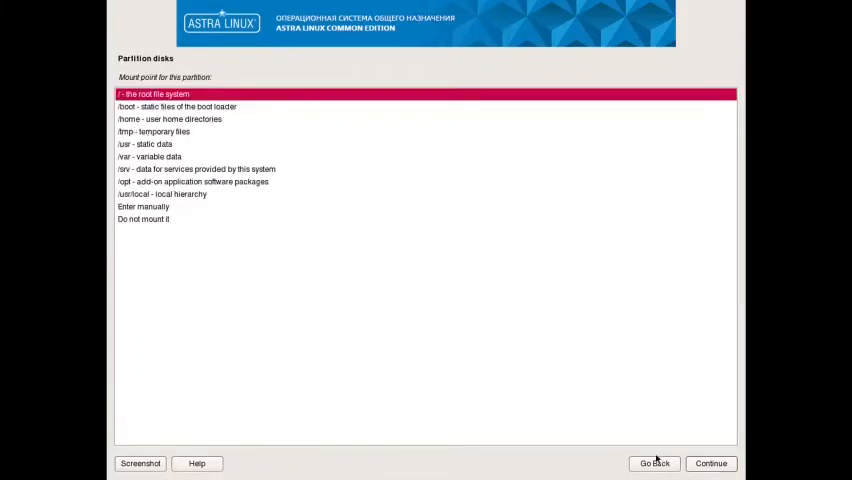
pyautogui.click(710, 463)
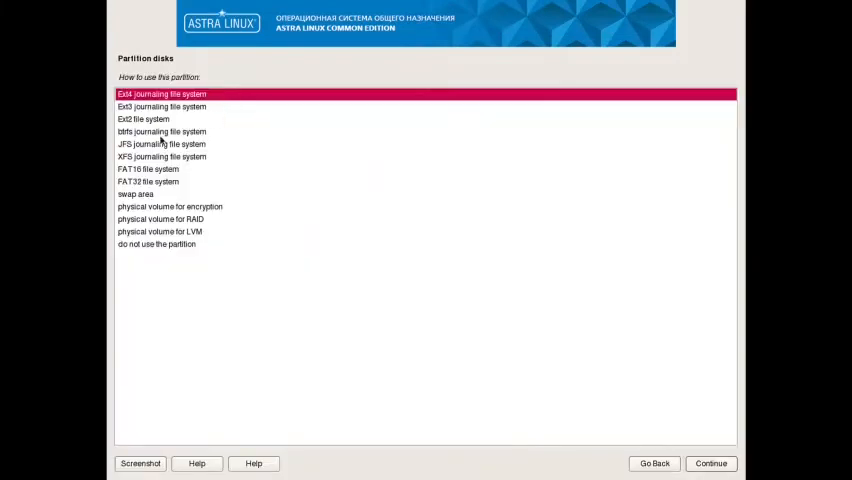
pyautogui.click(135, 194)
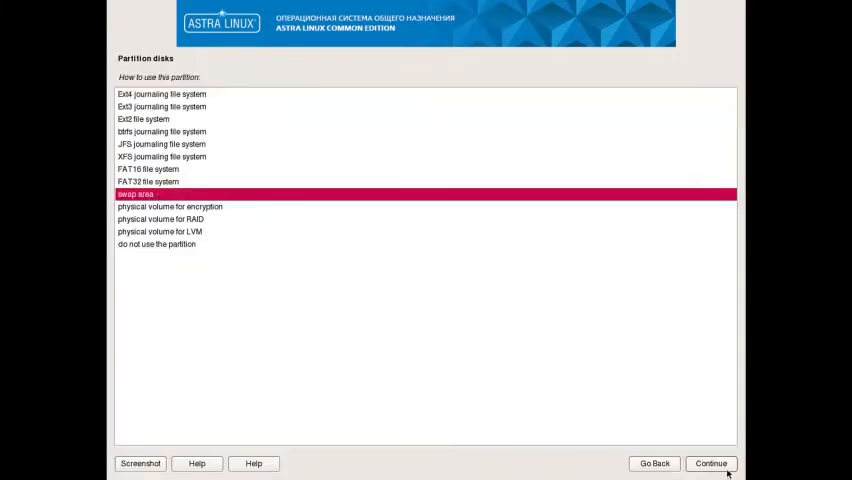
pyautogui.click(710, 463)
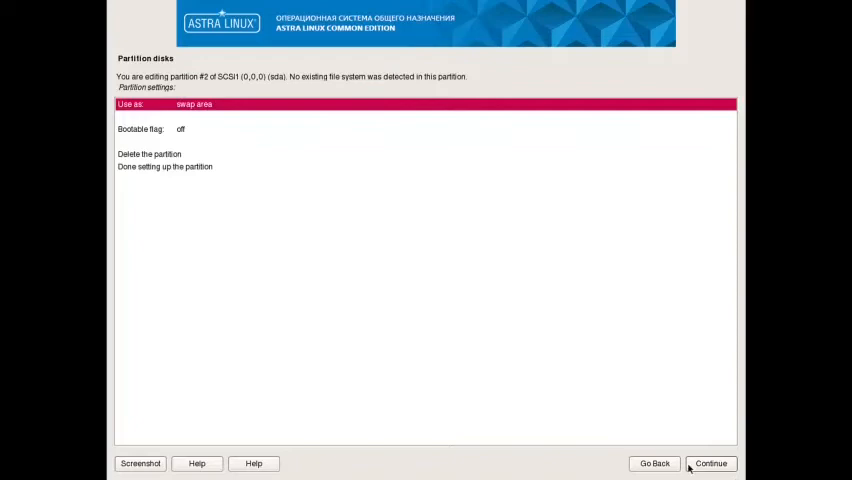
pyautogui.moveTo(655, 463)
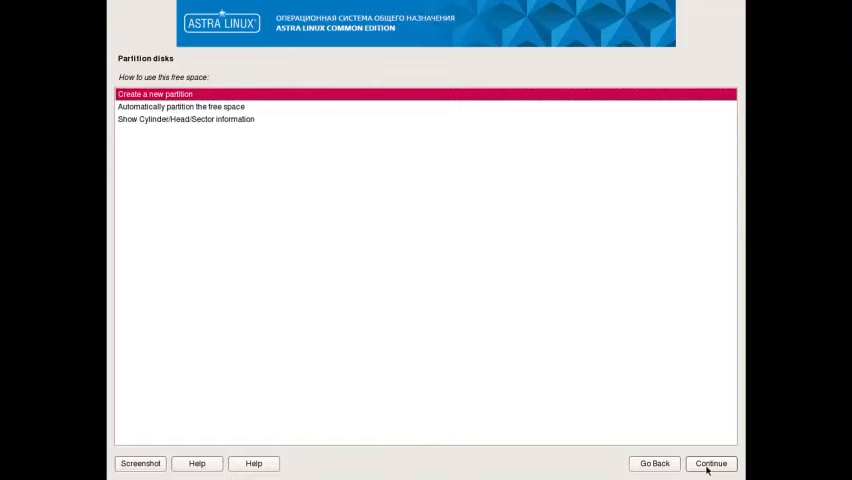
# Create a 20.5 GB primary partition from the remaining space, labelled 'linuxsystem'
pyautogui.click(710, 463)
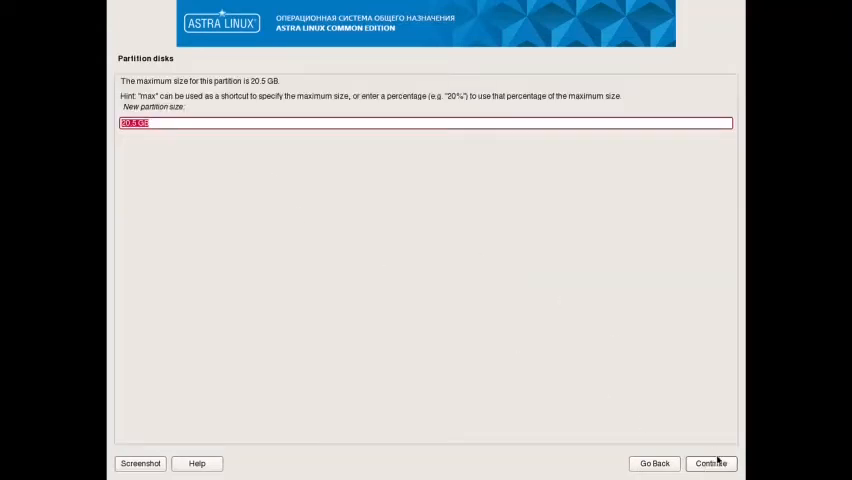
pyautogui.click(710, 463)
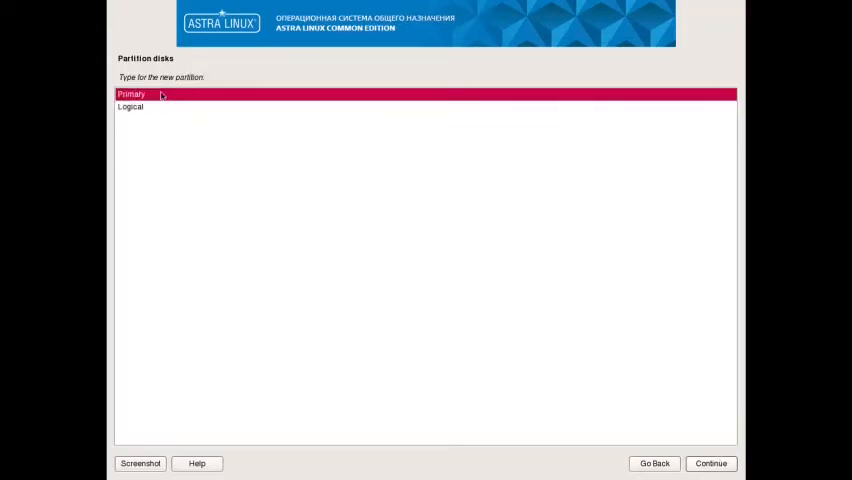
pyautogui.click(131, 94)
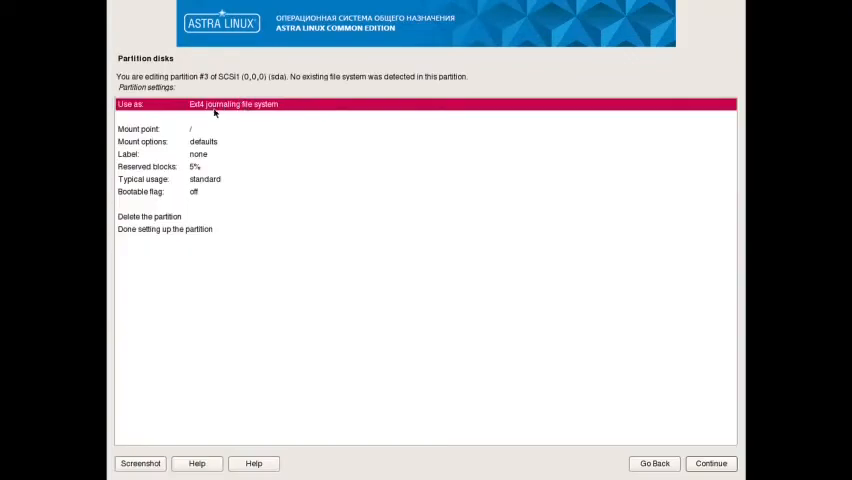
pyautogui.moveTo(181, 133)
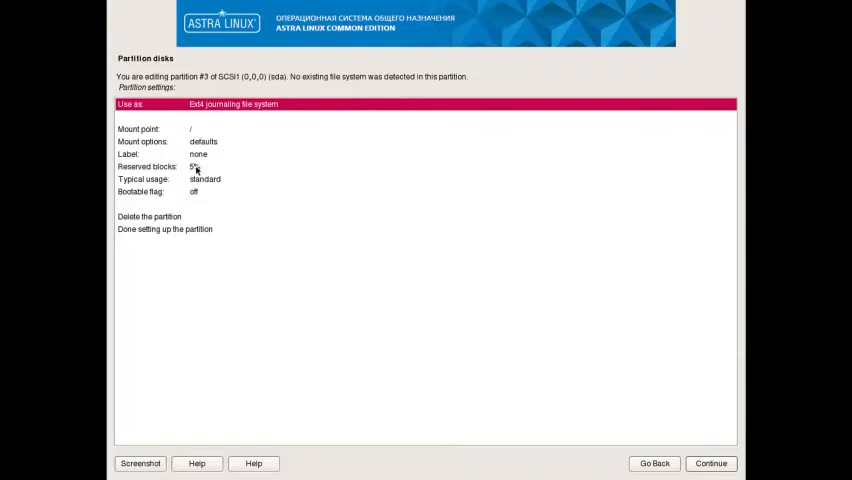
pyautogui.click(198, 154)
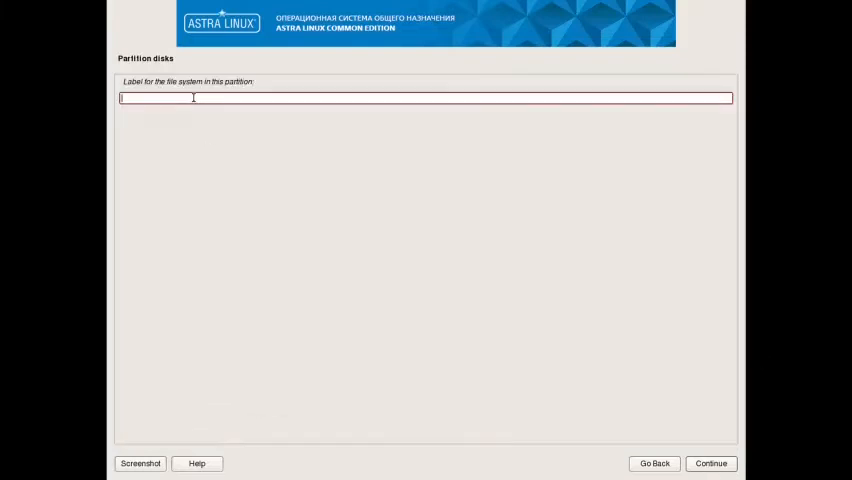
pyautogui.write('linux')
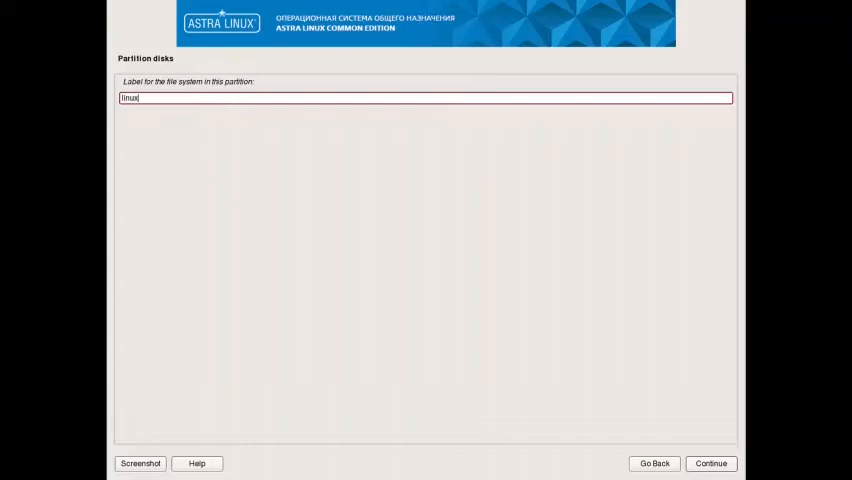
pyautogui.write('system')
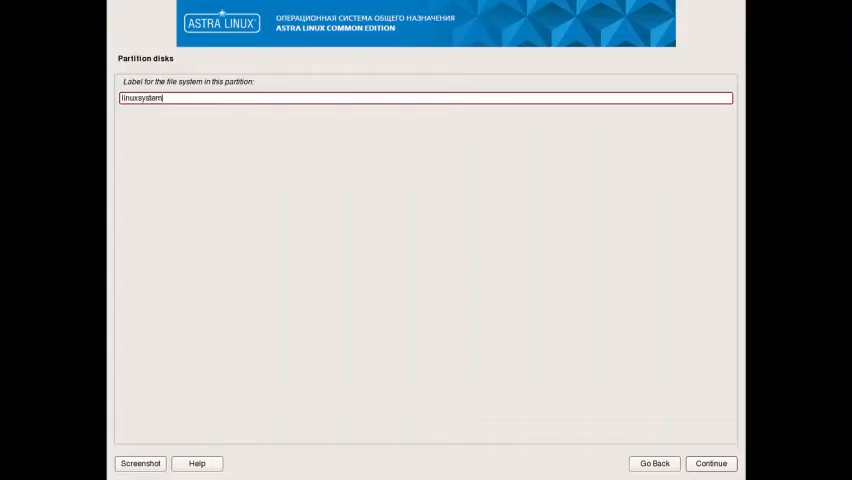
pyautogui.click(711, 463)
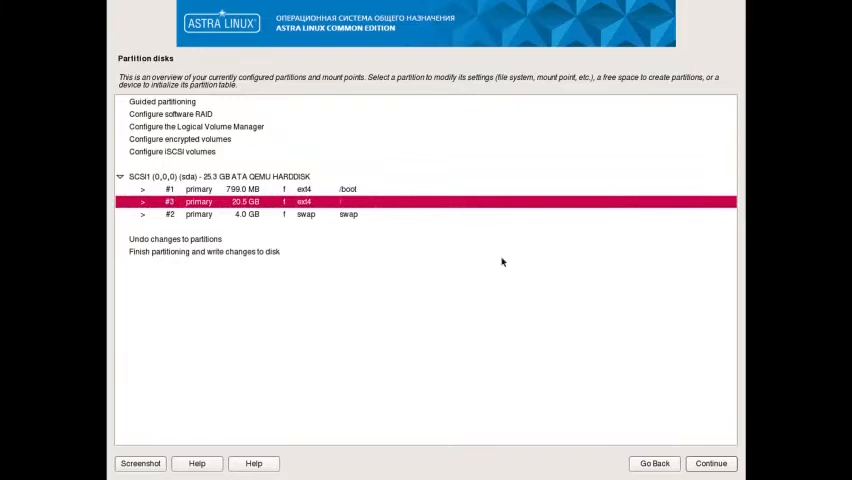
pyautogui.moveTo(292, 286)
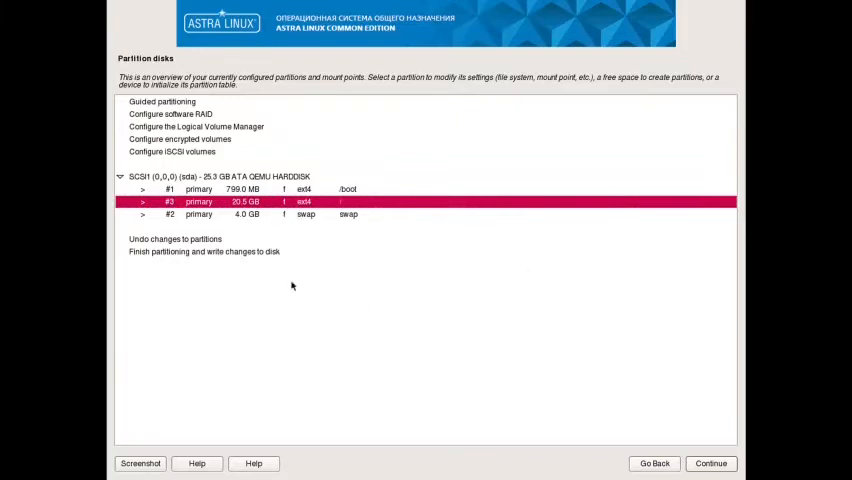
# Finish partitioning and confirm writing the changes to disk
pyautogui.click(203, 251)
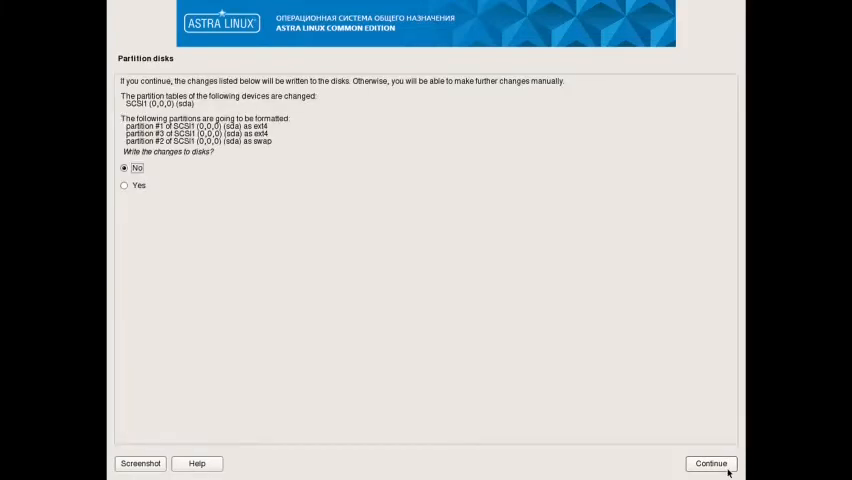
pyautogui.click(124, 185)
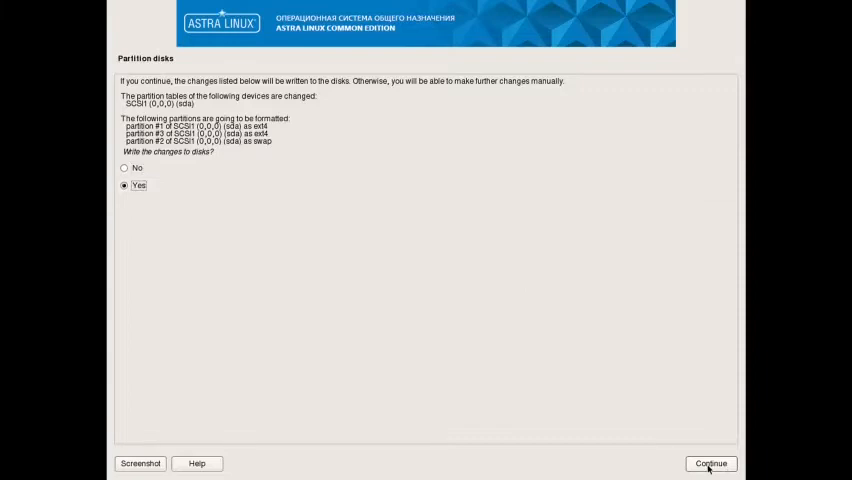
pyautogui.click(710, 463)
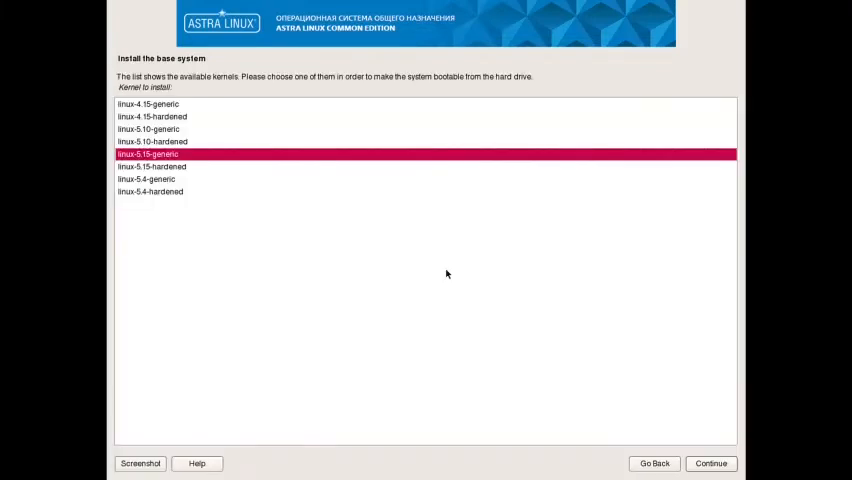
pyautogui.moveTo(157, 106)
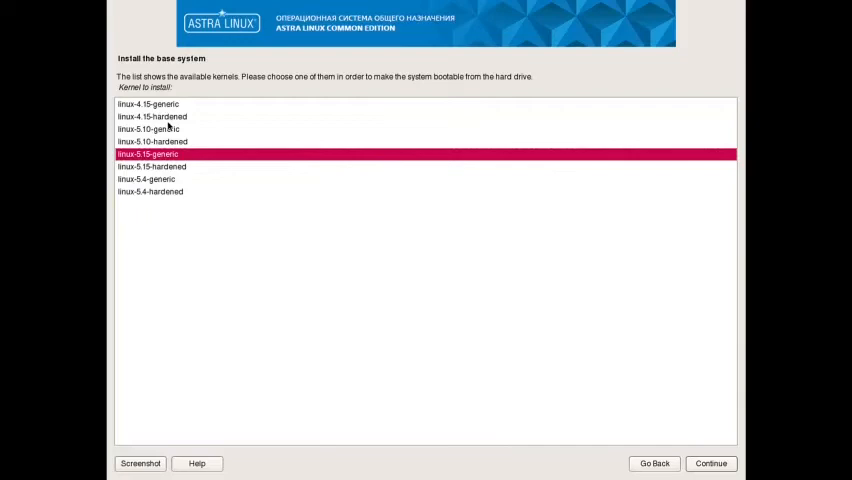
pyautogui.moveTo(160, 128)
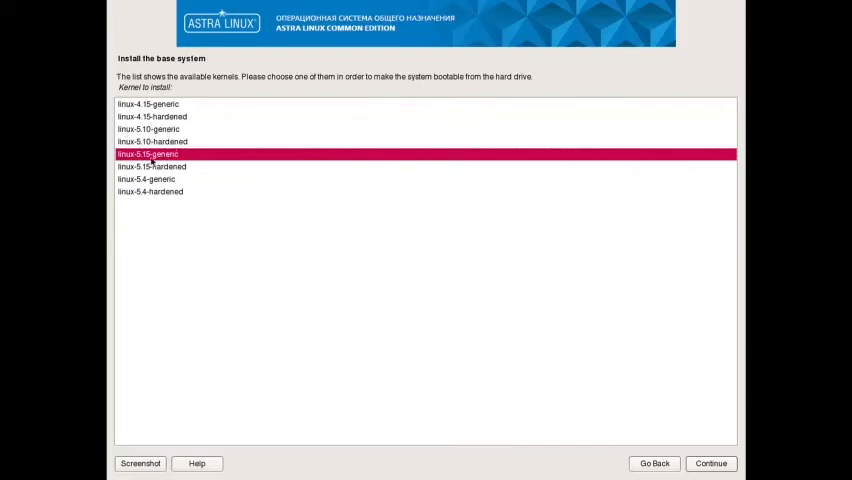
pyautogui.moveTo(170, 178)
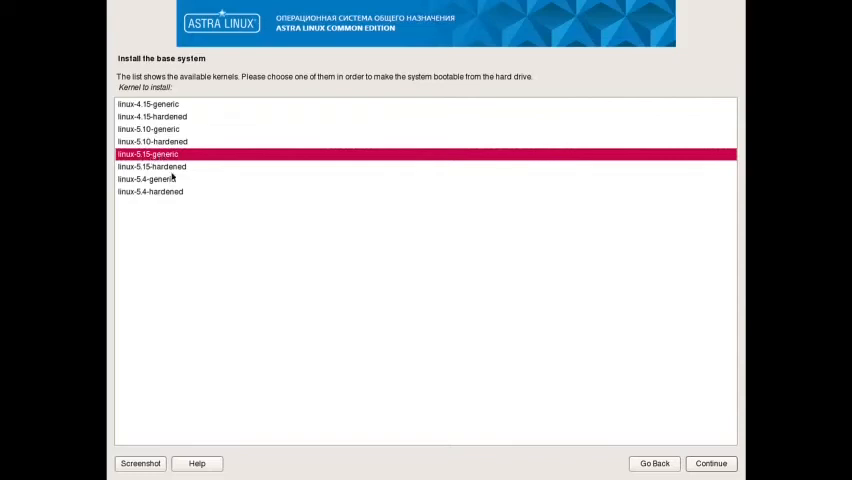
pyautogui.moveTo(173, 196)
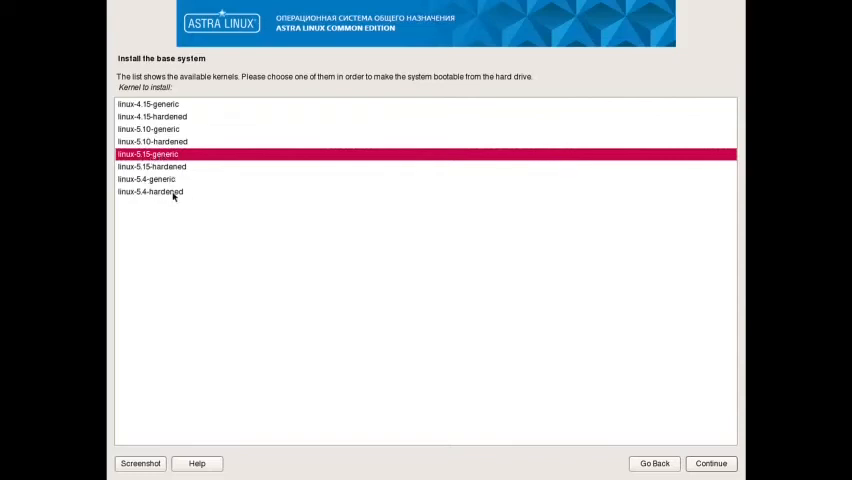
pyautogui.moveTo(224, 155)
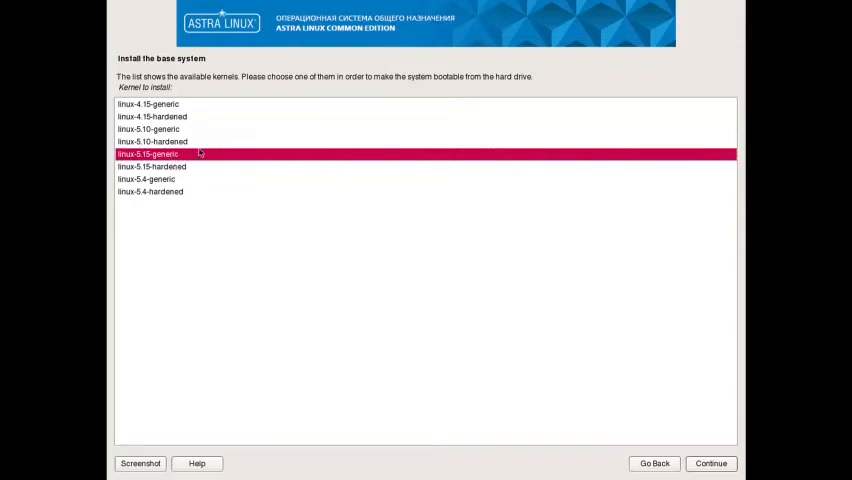
pyautogui.moveTo(365, 177)
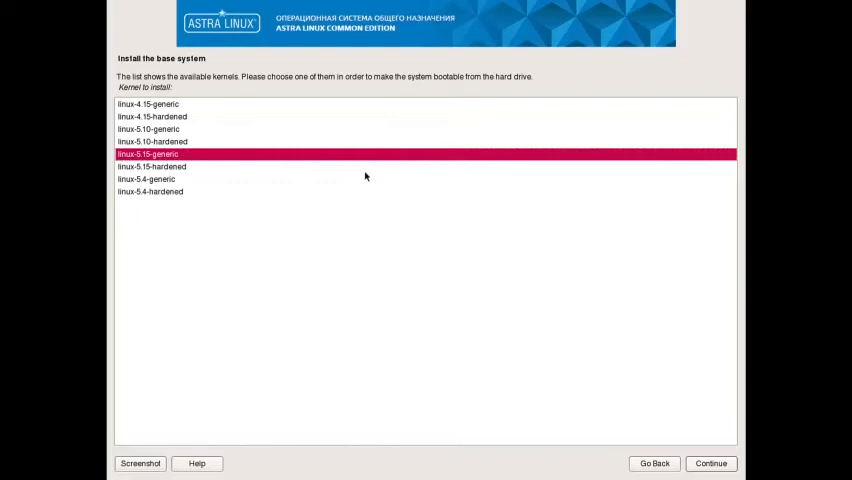
pyautogui.moveTo(128, 164)
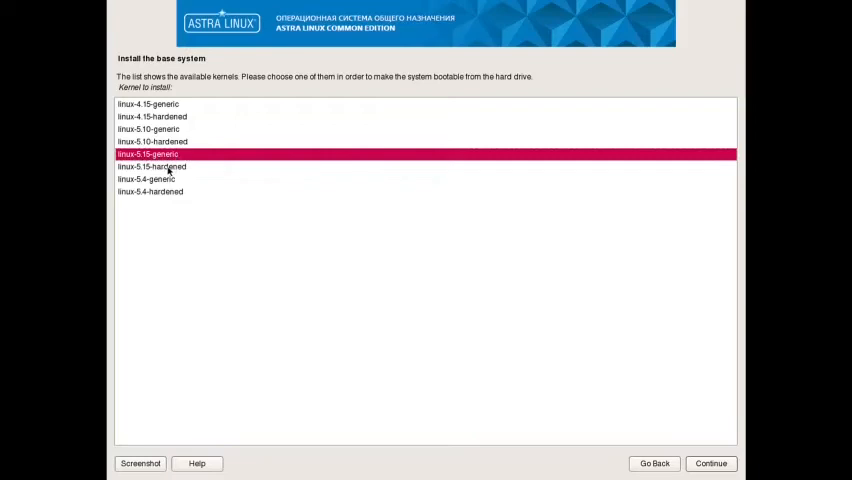
# Select the linux-5.15-hardened kernel for installation
pyautogui.click(151, 167)
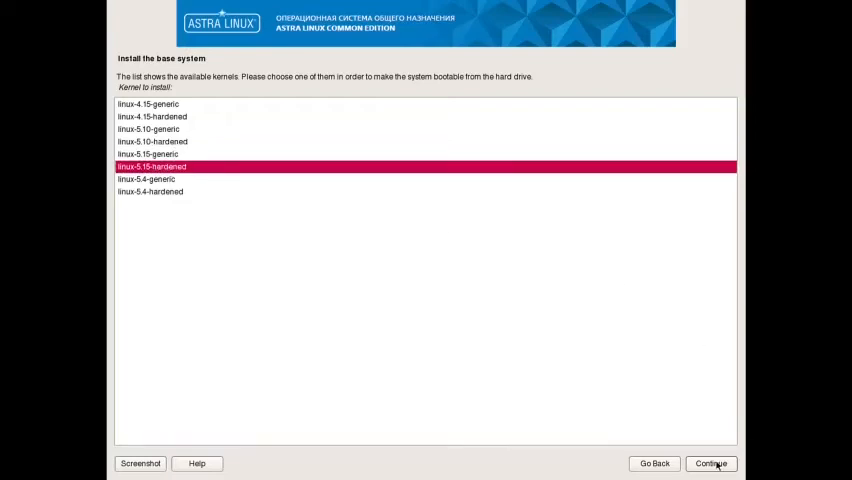
pyautogui.click(711, 463)
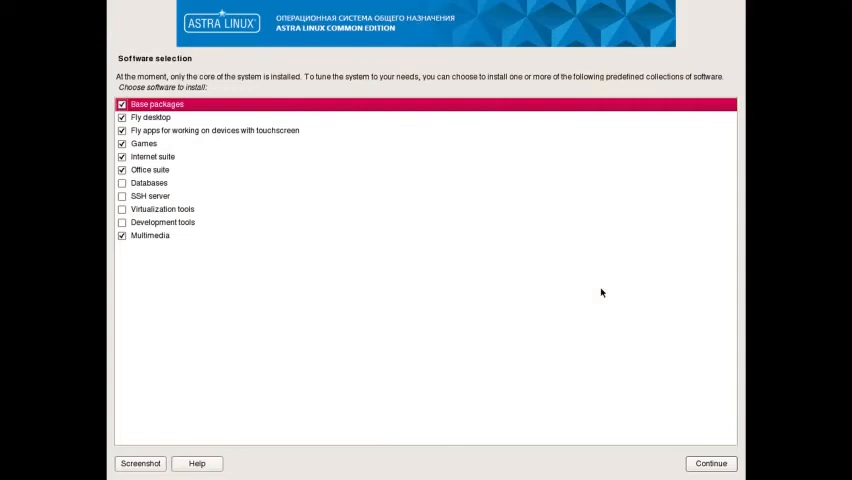
pyautogui.moveTo(119, 50)
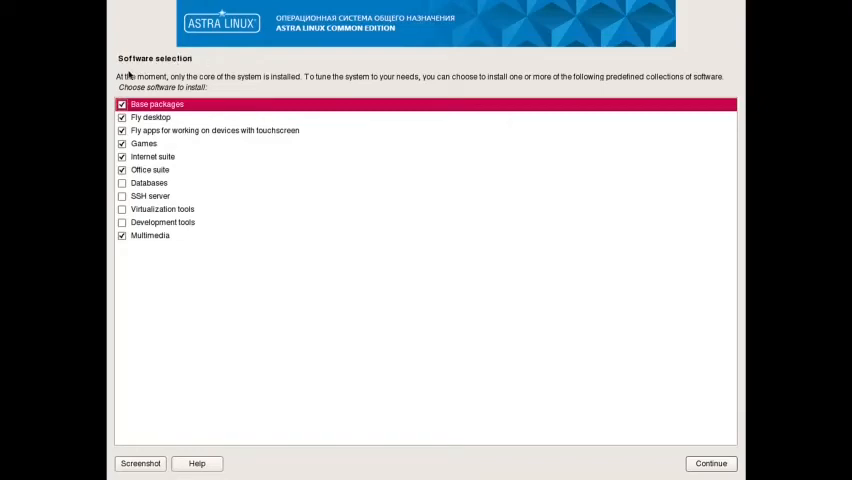
pyautogui.moveTo(135, 119)
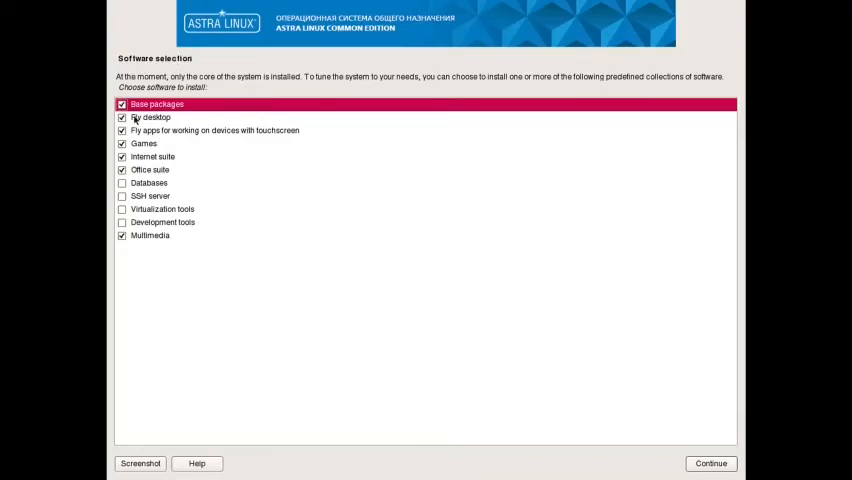
# Tick Virtualization tools and Development tools, leaving Databases and SSH server unticked
pyautogui.click(122, 117)
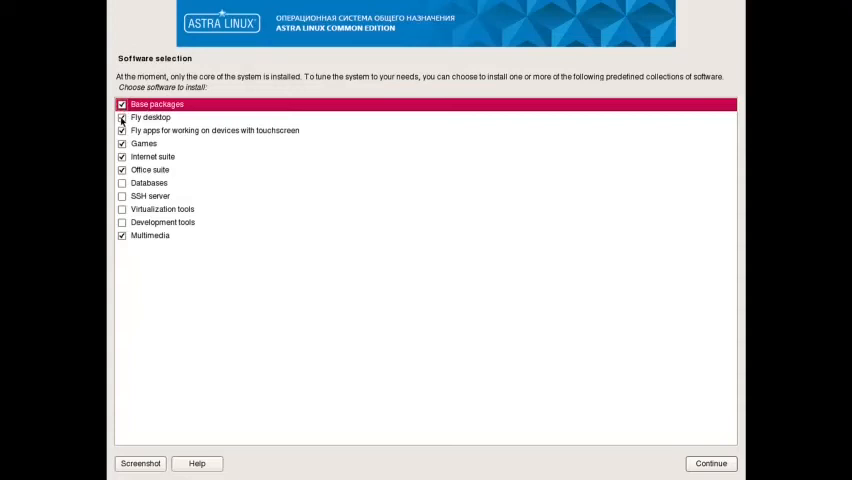
pyautogui.click(121, 117)
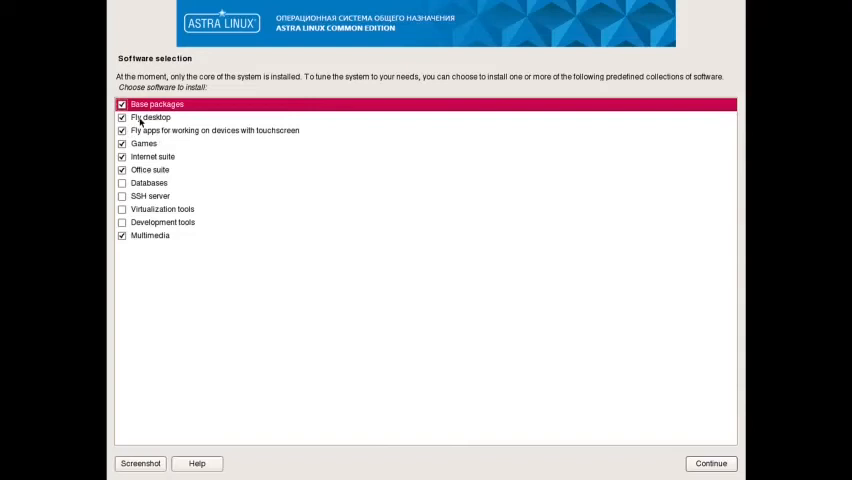
pyautogui.moveTo(252, 140)
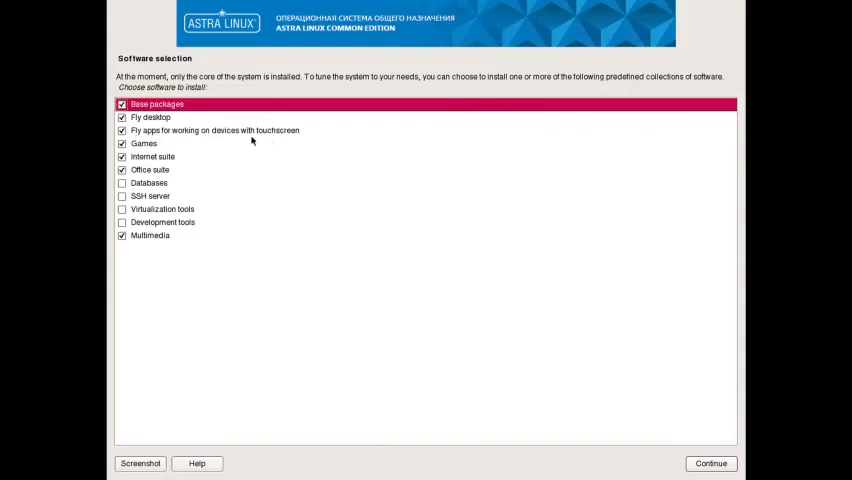
pyautogui.moveTo(197, 147)
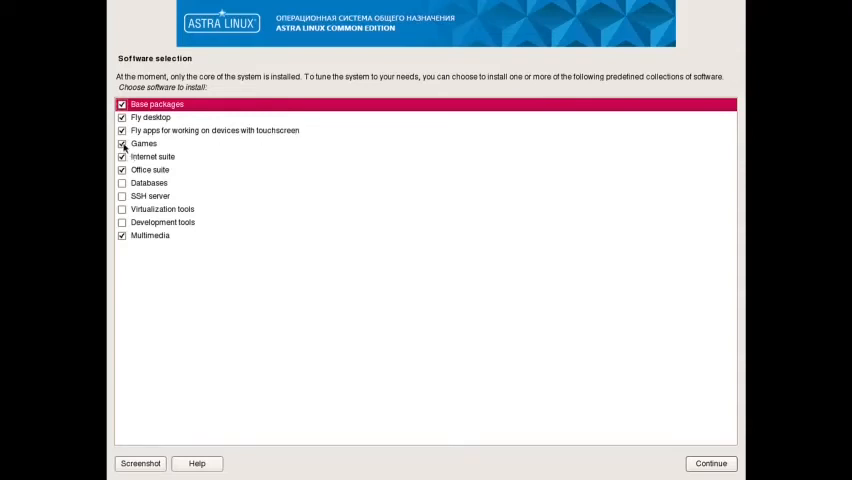
pyautogui.click(121, 143)
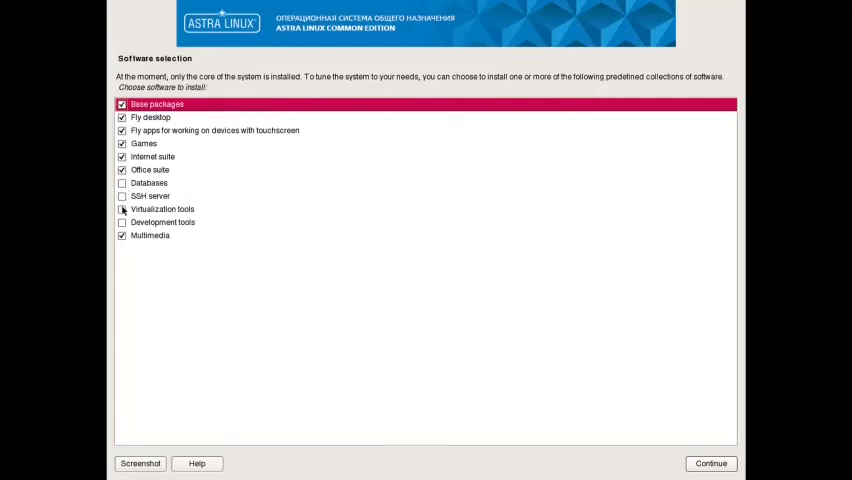
pyautogui.click(122, 235)
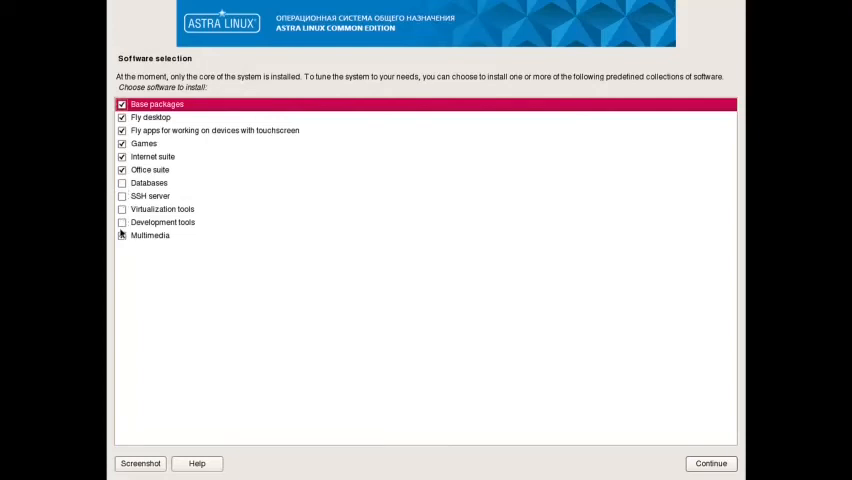
pyautogui.click(121, 235)
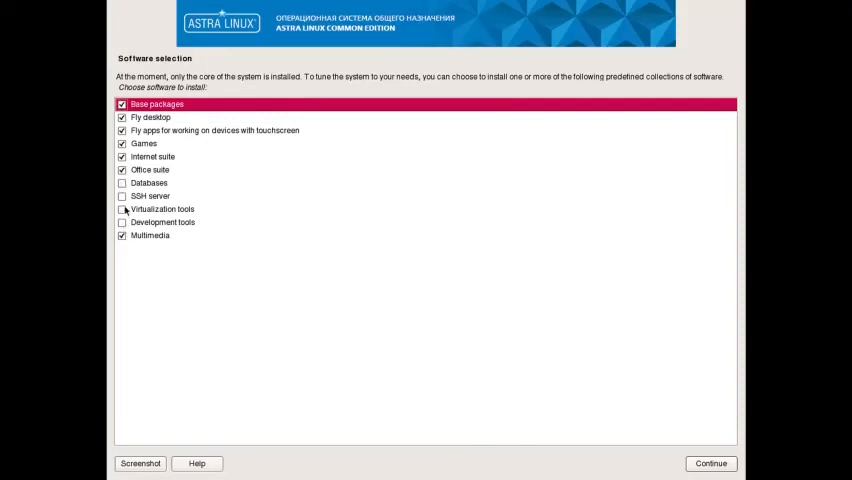
pyautogui.click(122, 209)
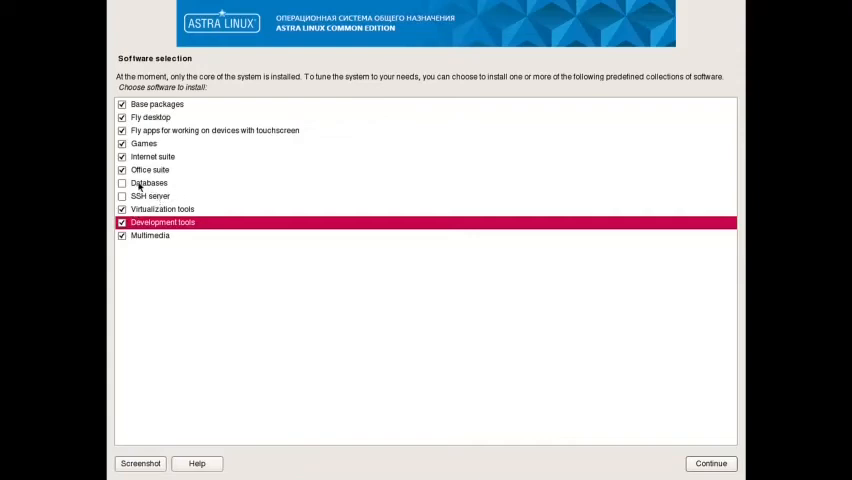
pyautogui.moveTo(345, 201)
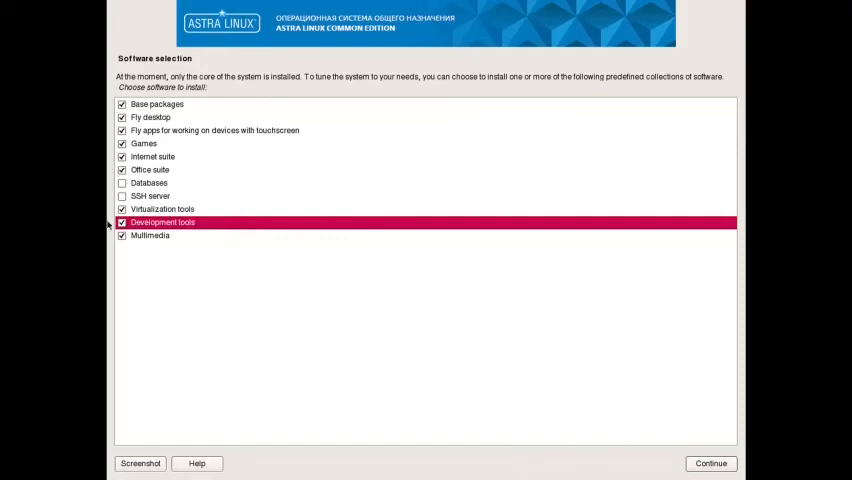
pyautogui.moveTo(184, 230)
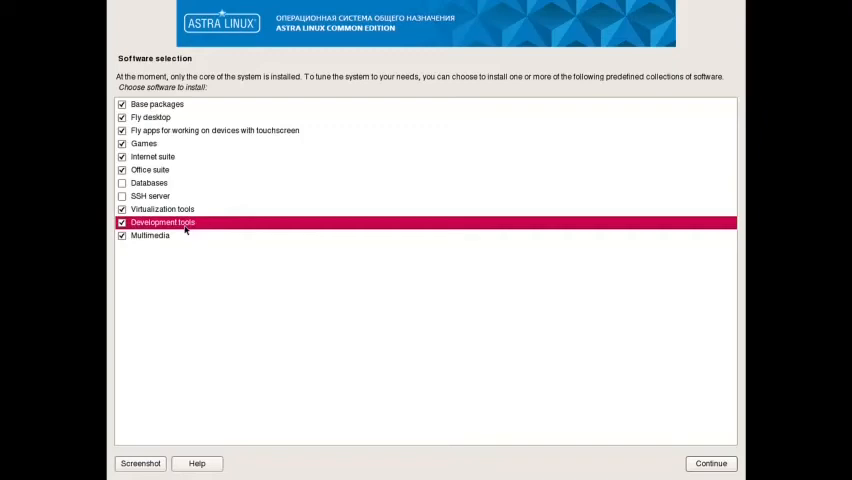
pyautogui.moveTo(155, 158)
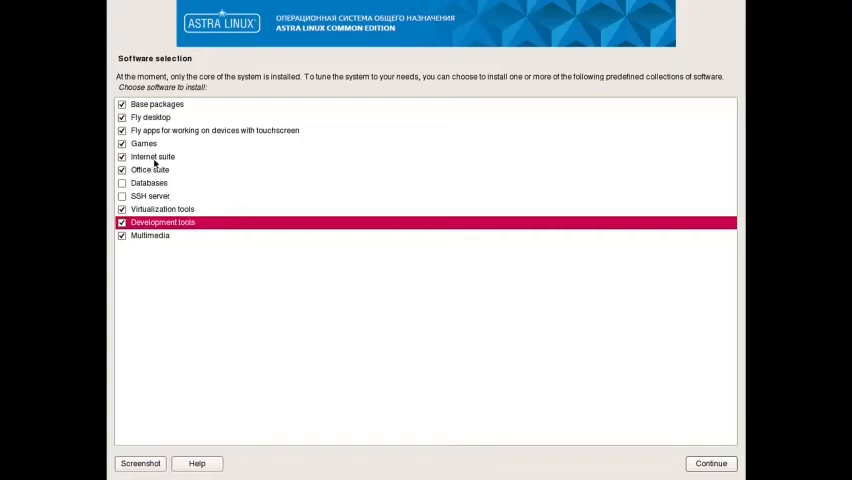
pyautogui.moveTo(427, 177)
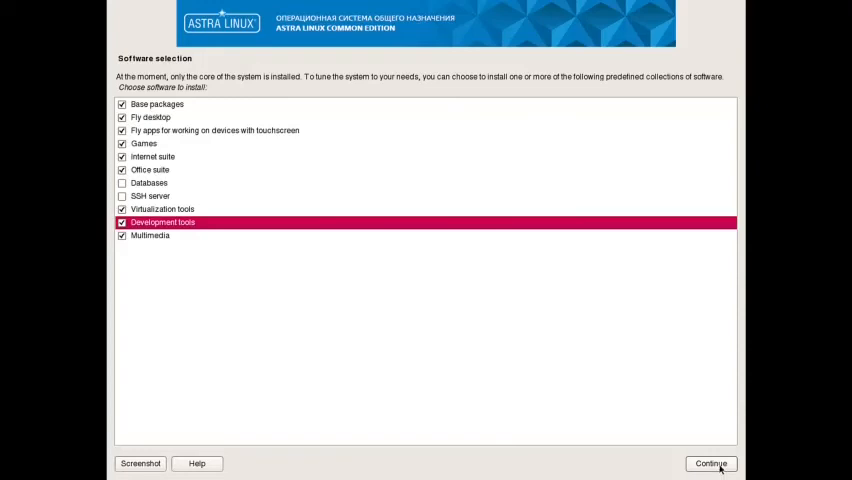
pyautogui.click(711, 463)
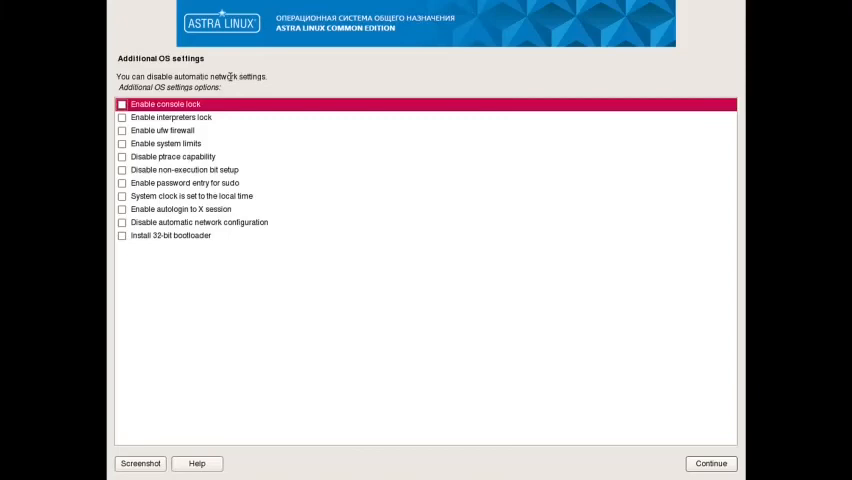
pyautogui.moveTo(117, 63)
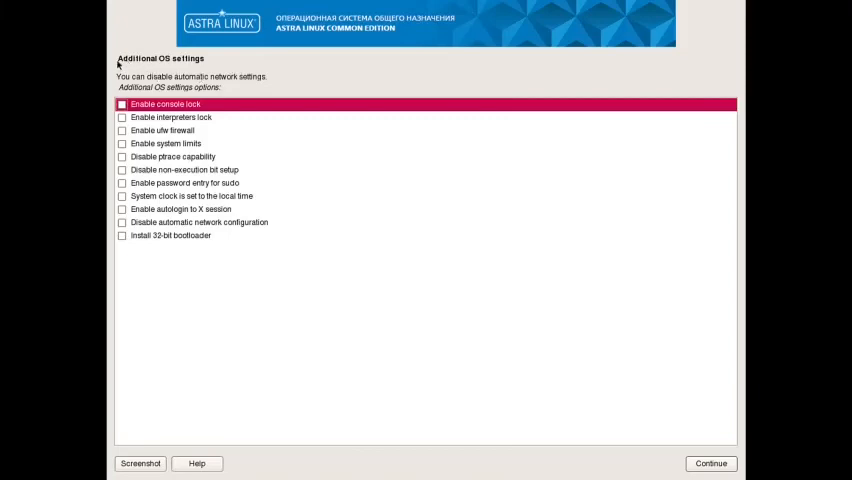
pyautogui.moveTo(145, 113)
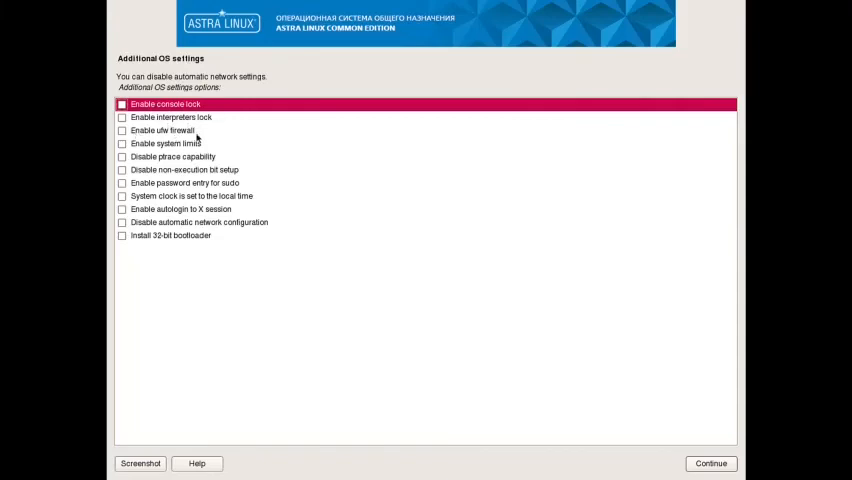
# Enable the ufw firewall and password entry for sudo, then continue
pyautogui.click(122, 130)
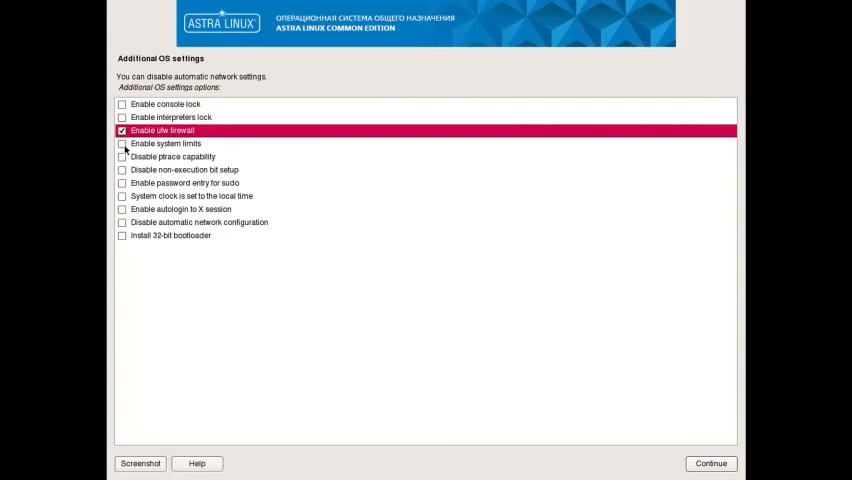
pyautogui.moveTo(130, 168)
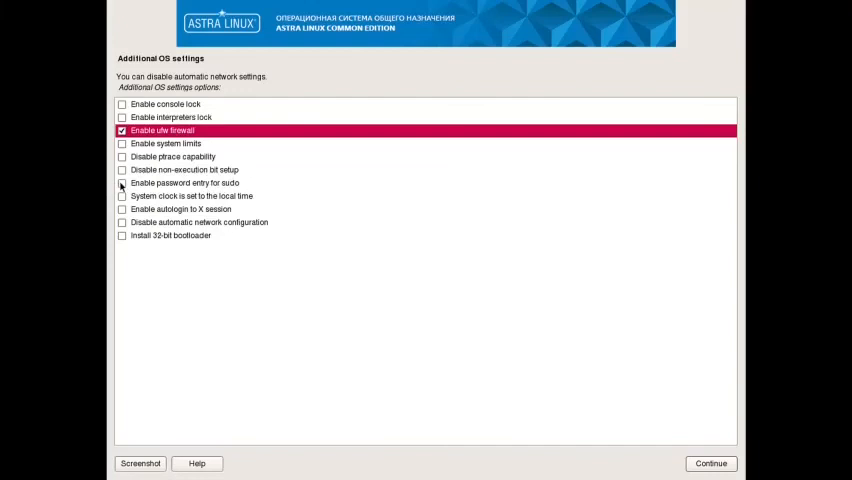
pyautogui.click(122, 183)
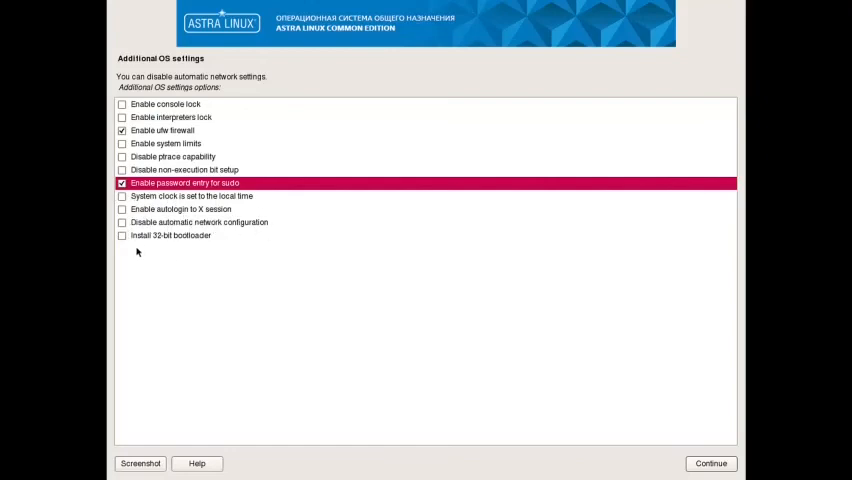
pyautogui.moveTo(200, 238)
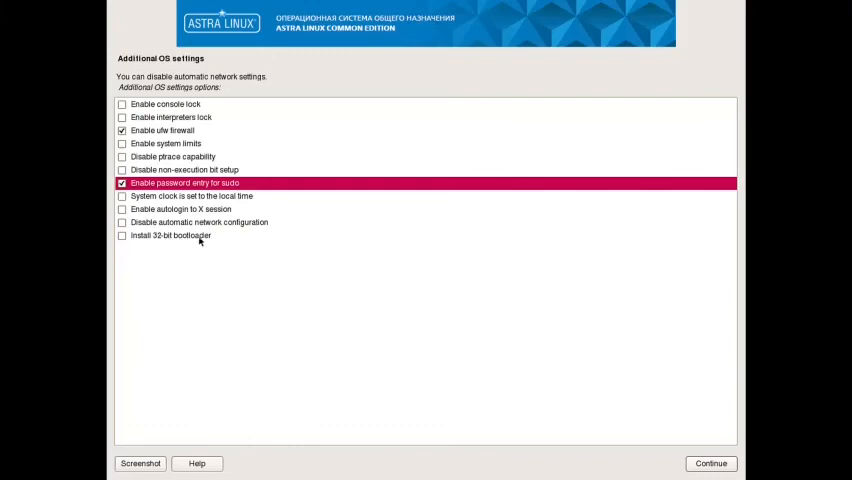
pyautogui.moveTo(140, 108)
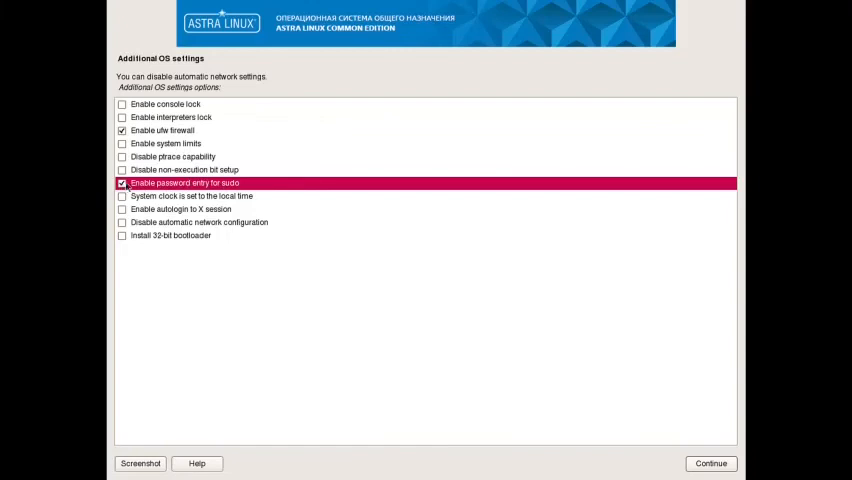
pyautogui.moveTo(497, 320)
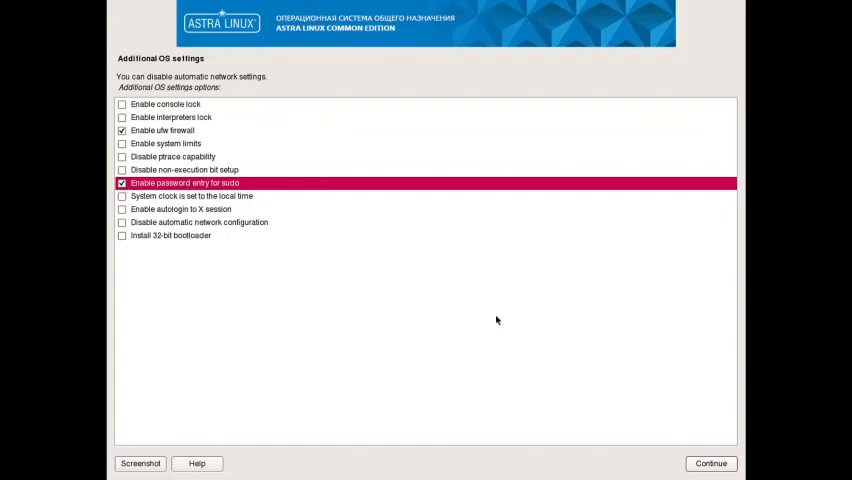
pyautogui.click(711, 463)
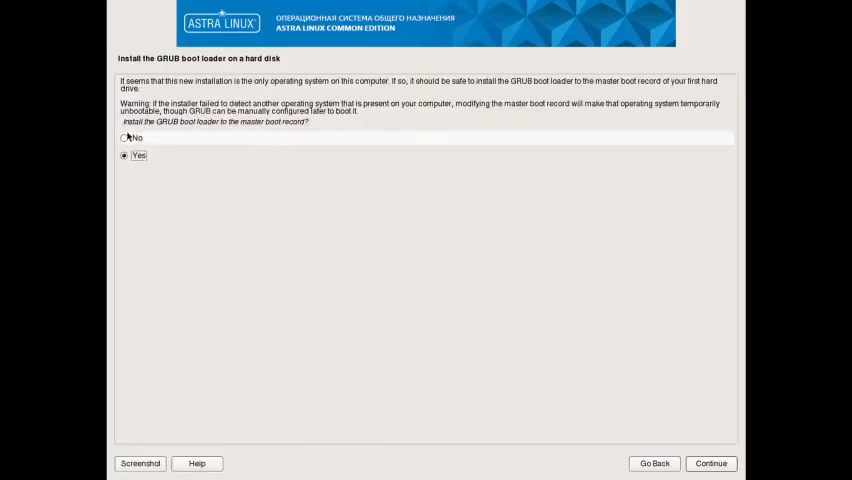
pyautogui.moveTo(211, 147)
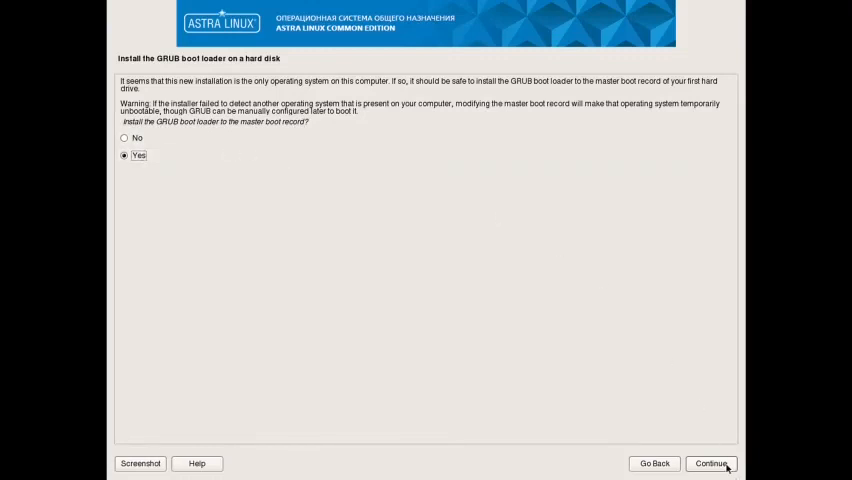
# Accept installing GRUB to the master boot record on /dev/sda
pyautogui.click(711, 463)
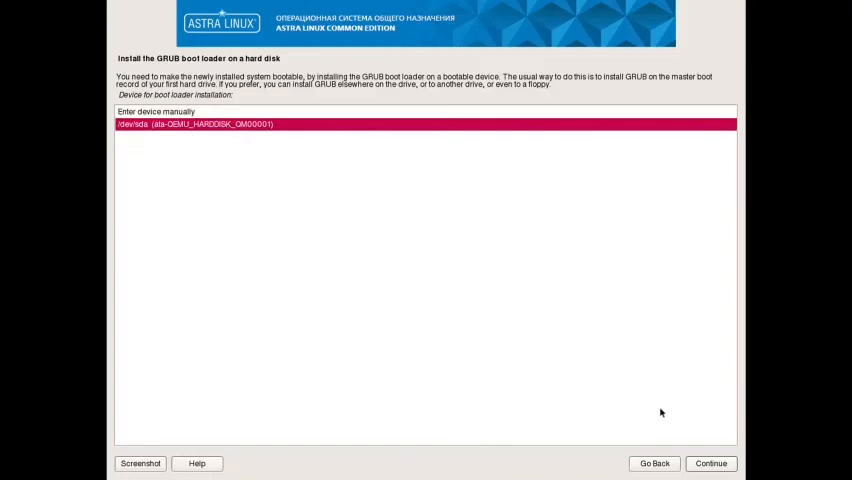
pyautogui.click(710, 463)
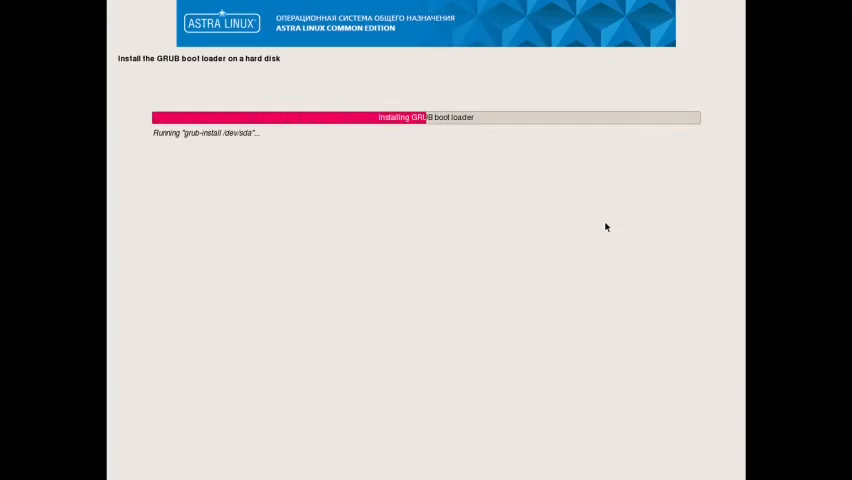